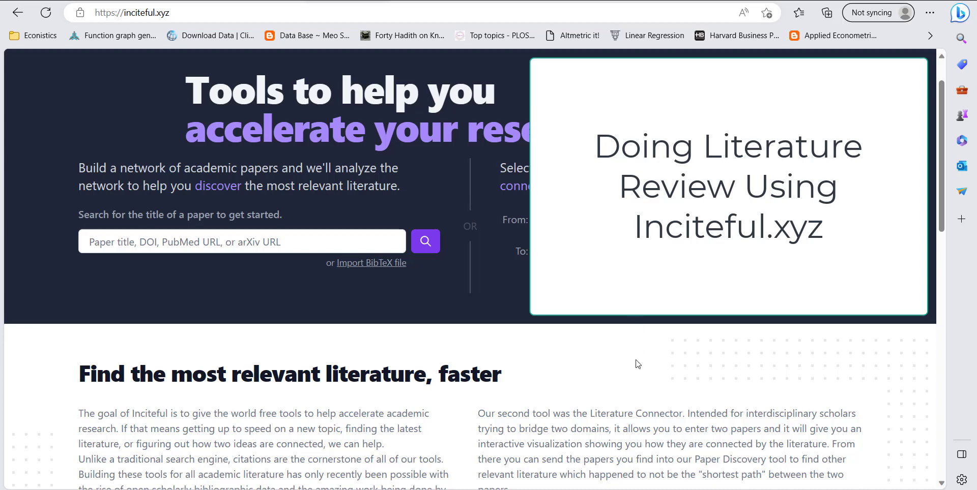
mouse_move(647, 447)
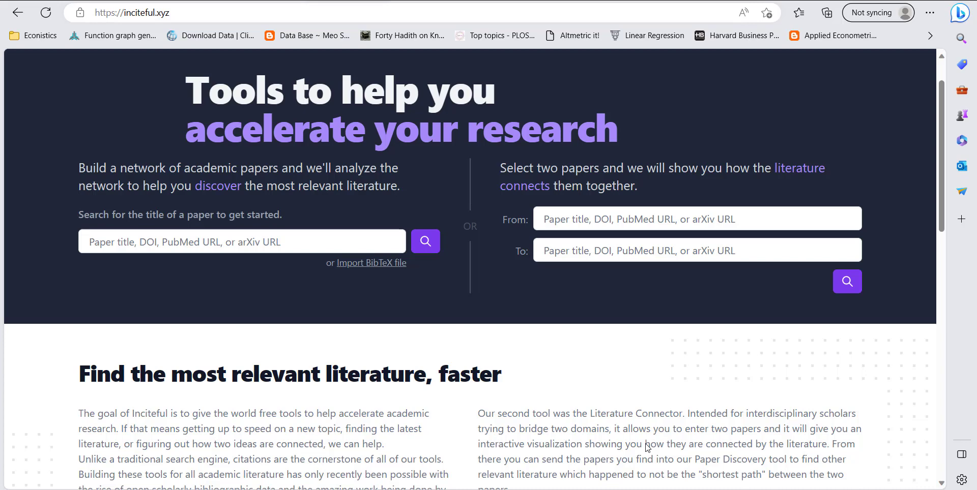
mouse_move(664, 289)
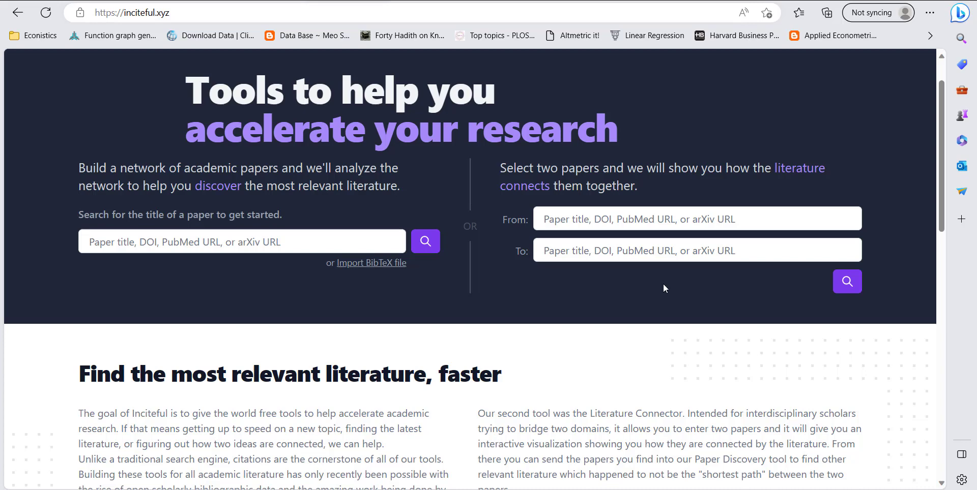
mouse_move(789, 123)
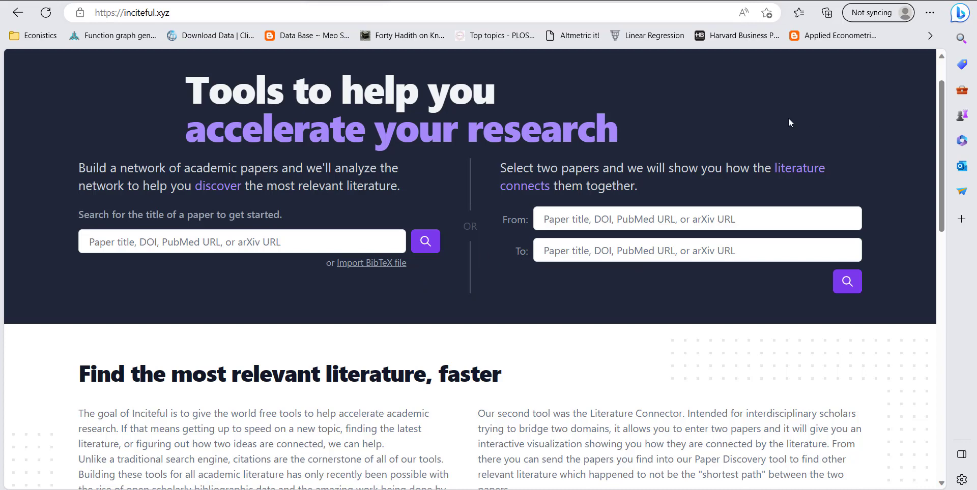
mouse_move(486, 171)
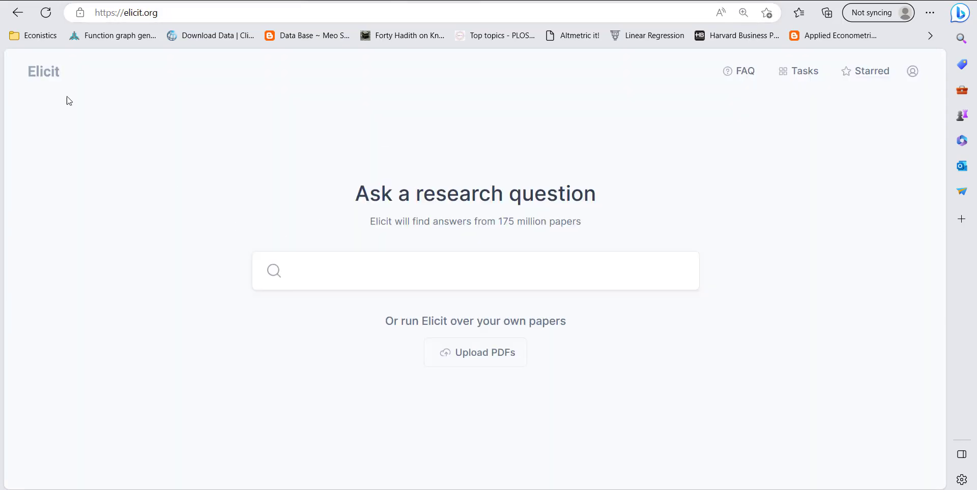
mouse_move(735, 351)
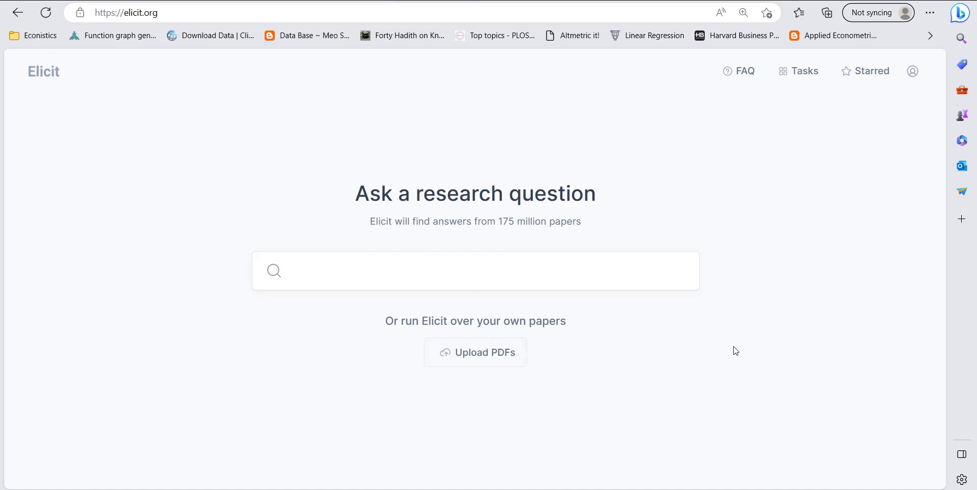
mouse_move(742, 351)
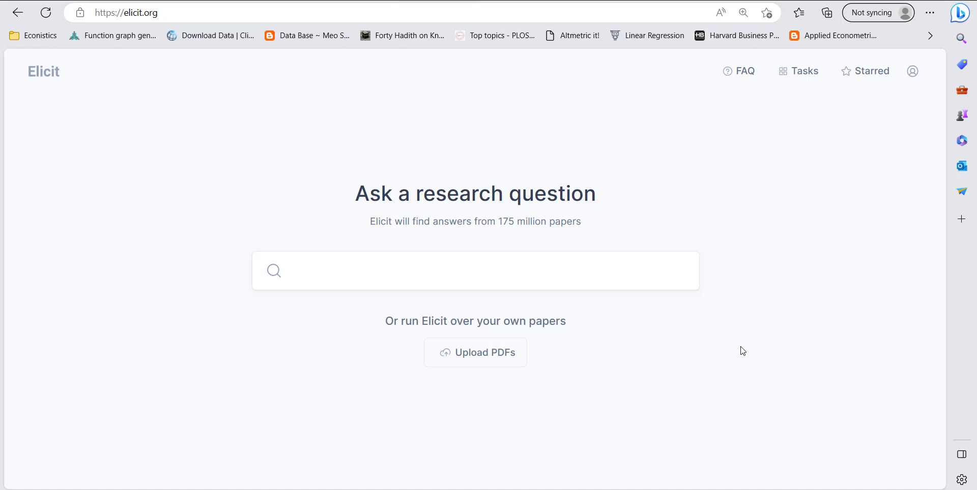
mouse_move(363, 91)
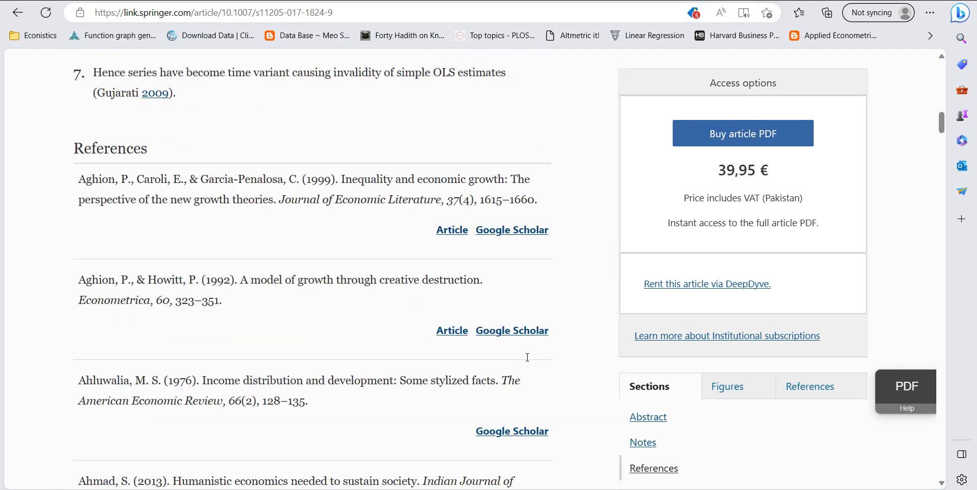
scroll(up, 3)
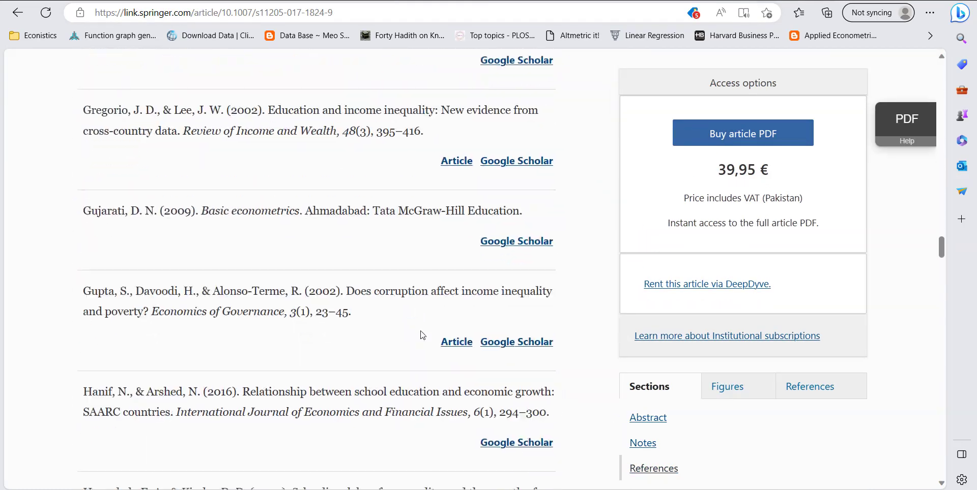
scroll(down, 3)
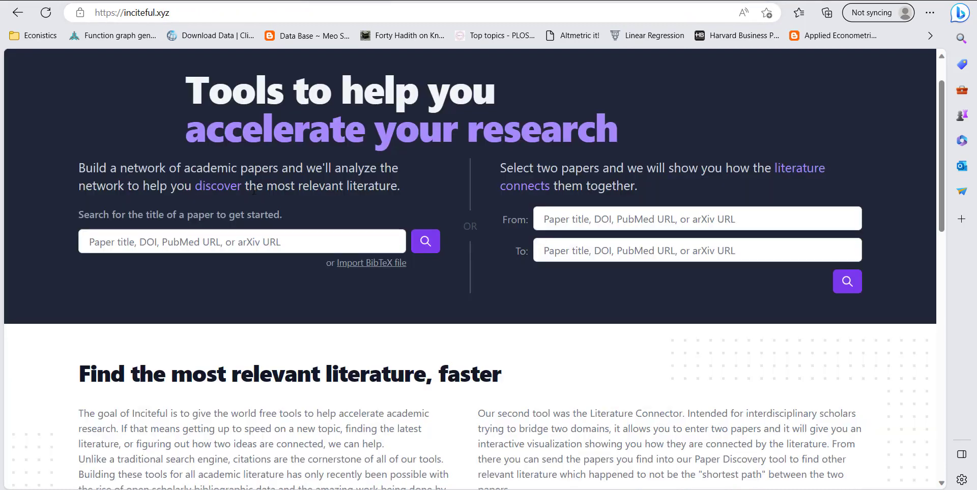
text(https://doi.org/10.1007/s11205-017-1824-9)
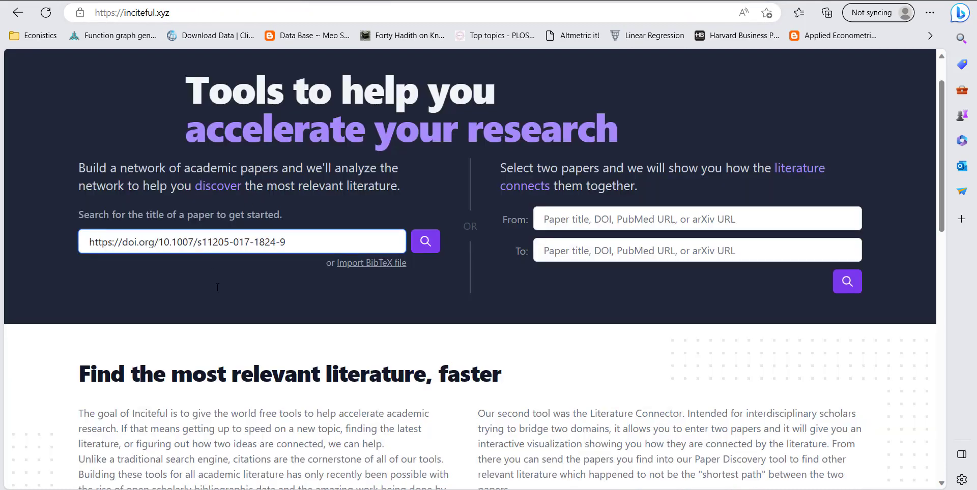
click(425, 241)
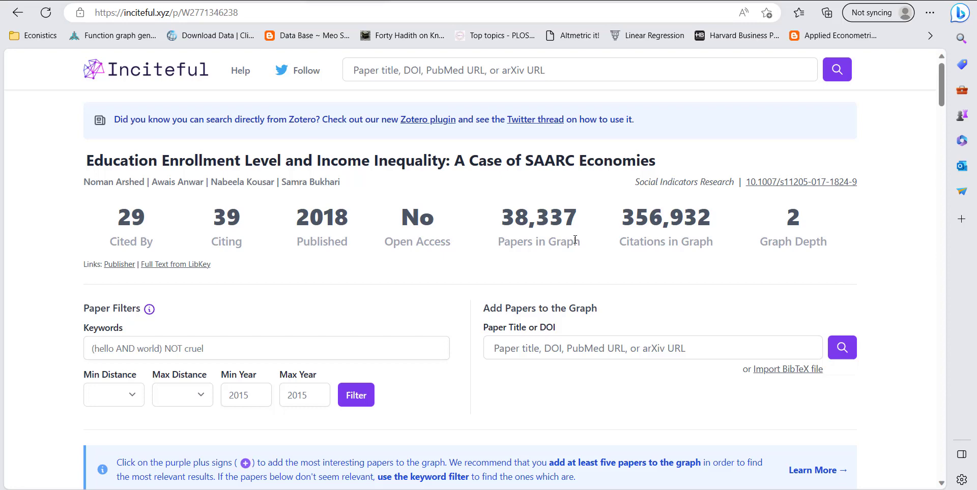
mouse_move(695, 296)
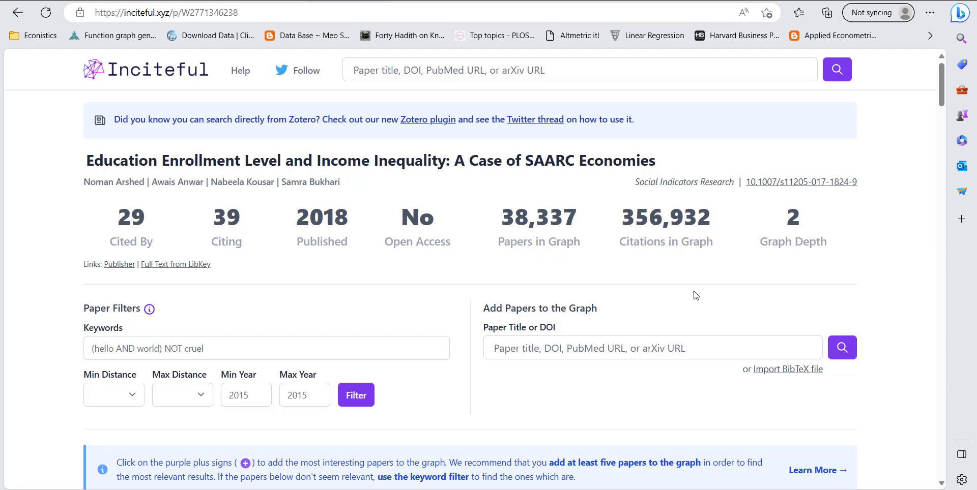
mouse_move(752, 249)
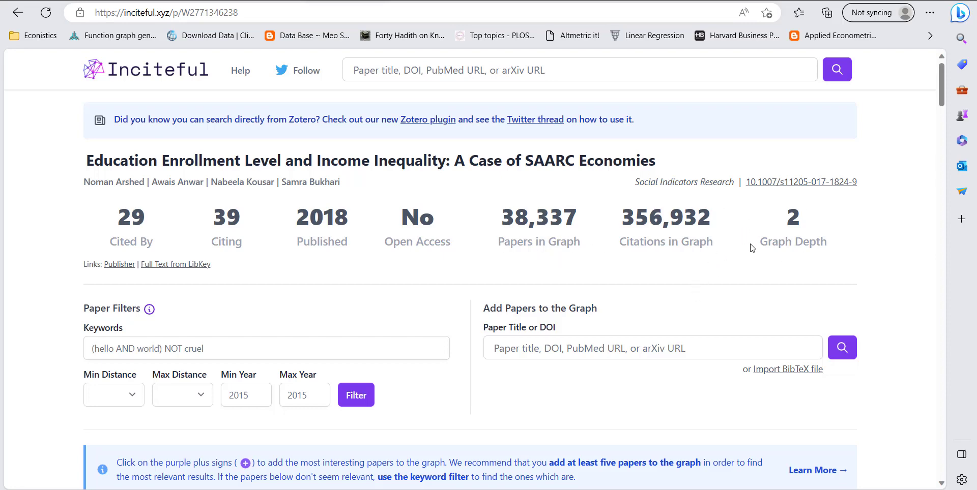
mouse_move(760, 278)
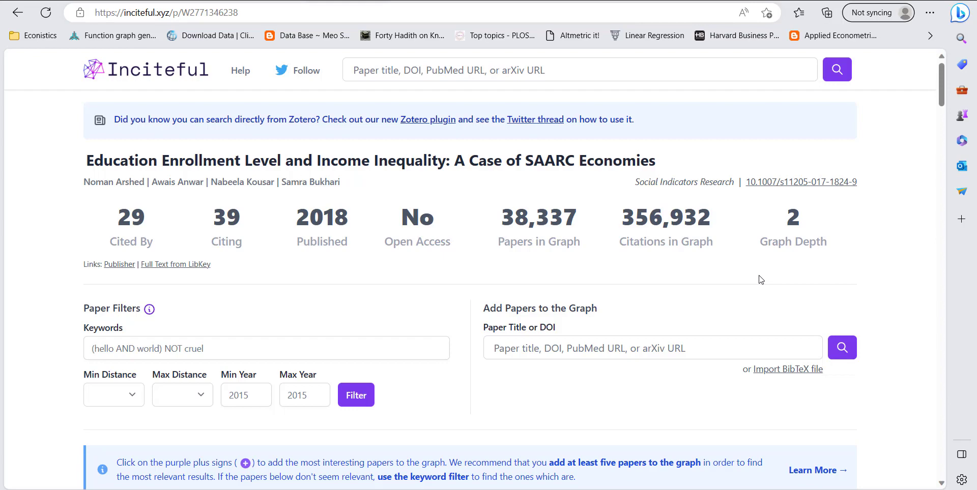
mouse_move(570, 348)
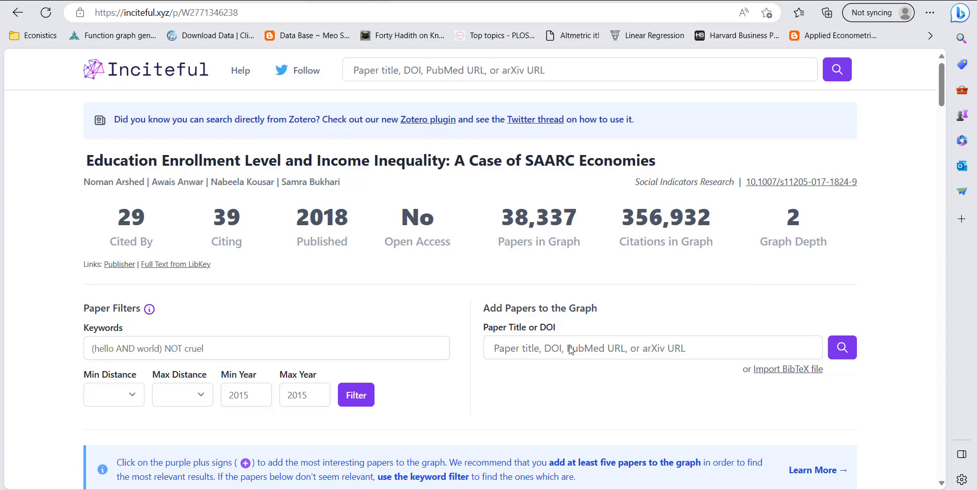
scroll(down, 3)
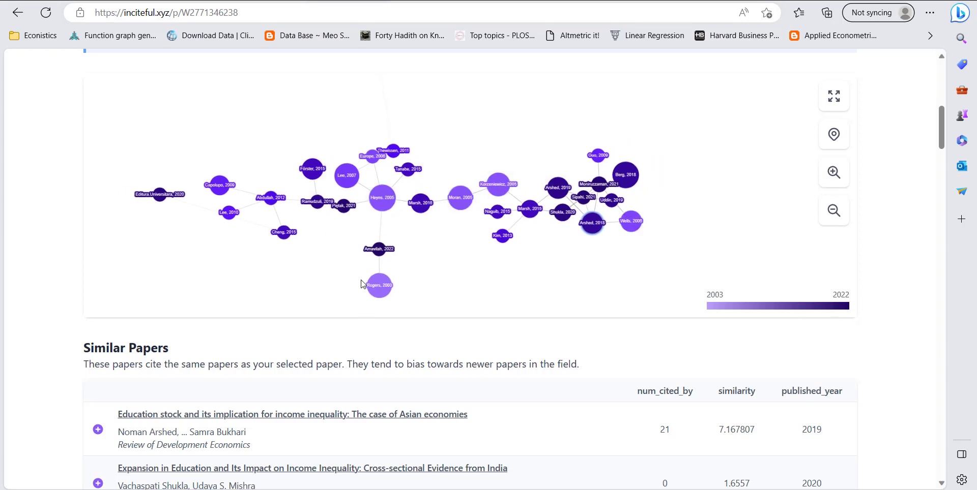
mouse_move(873, 324)
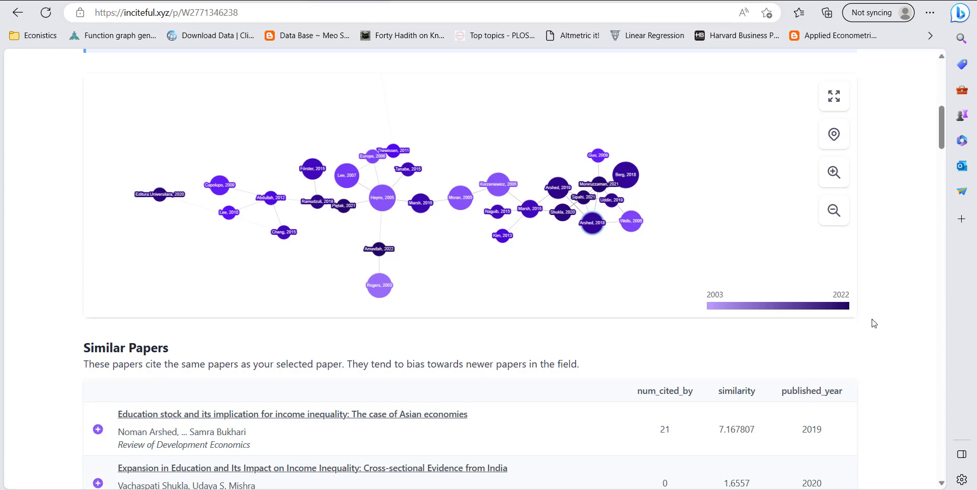
mouse_move(903, 324)
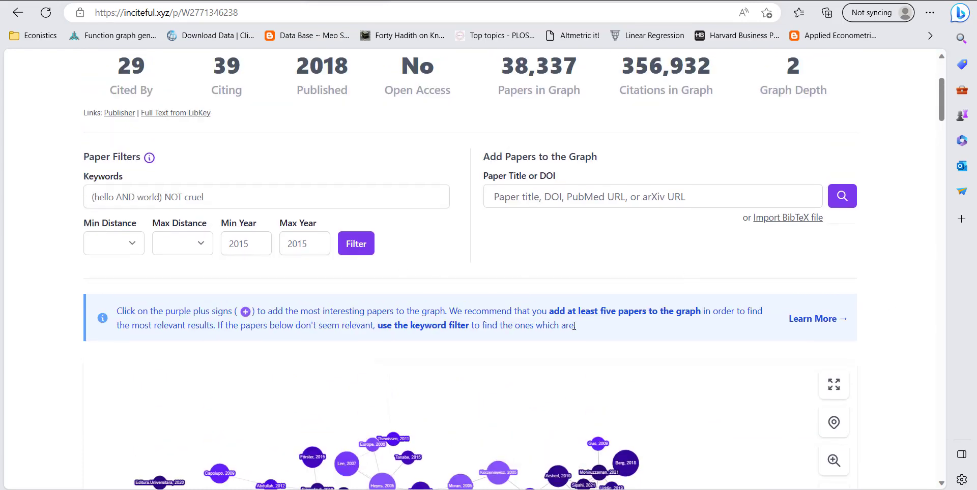
mouse_move(217, 334)
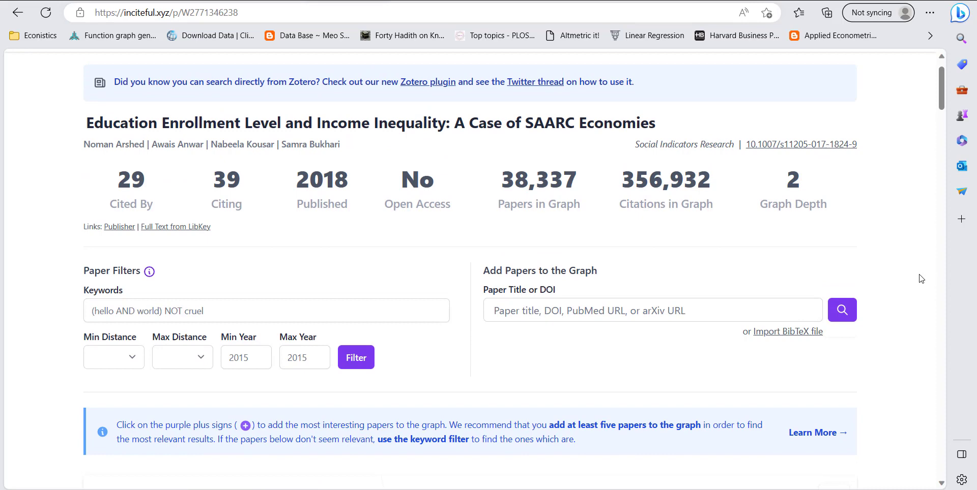
mouse_move(358, 279)
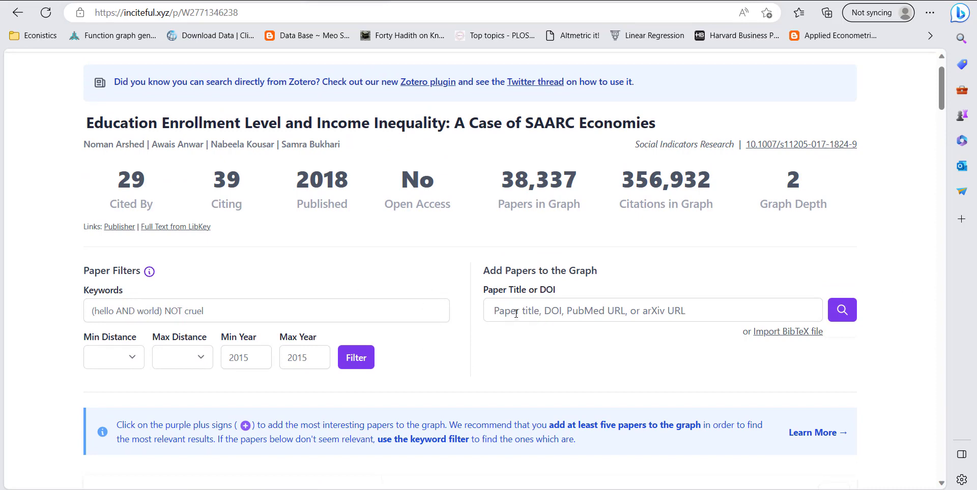
click(652, 311)
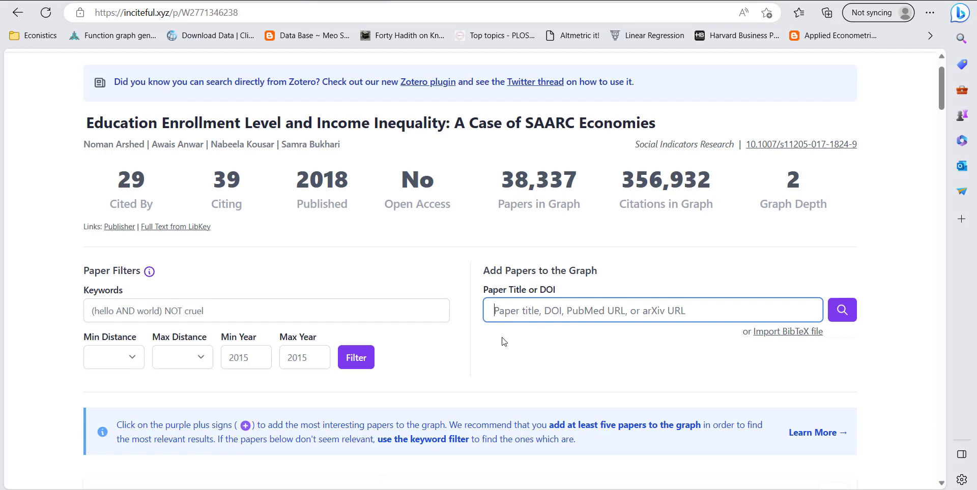
mouse_move(475, 138)
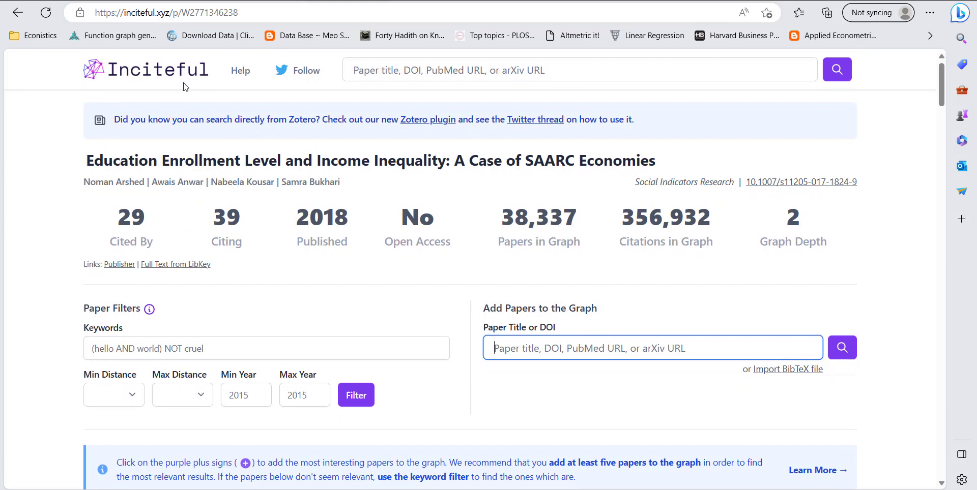
Step: Queue 'Expansion in Education and Its Impact on Income Inequality' (India) from Similar Papers, making two queued
scroll(down, 3)
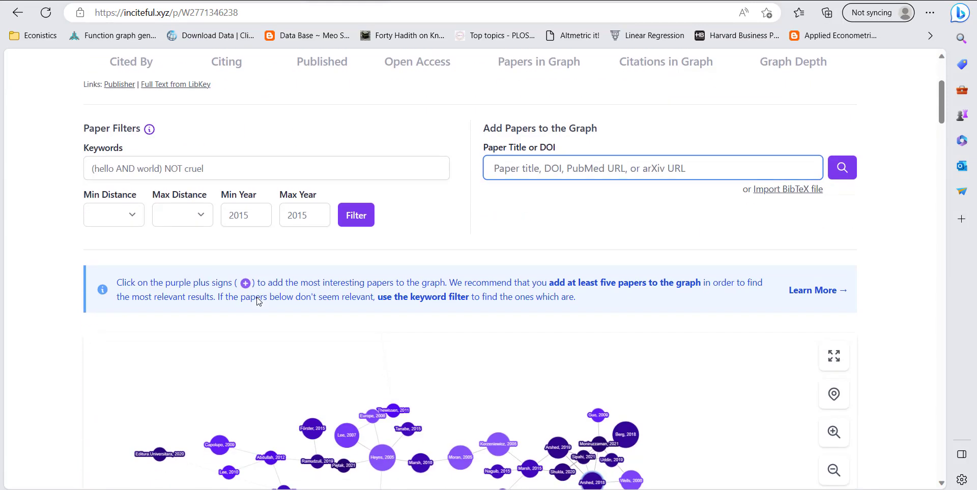
scroll(down, 3)
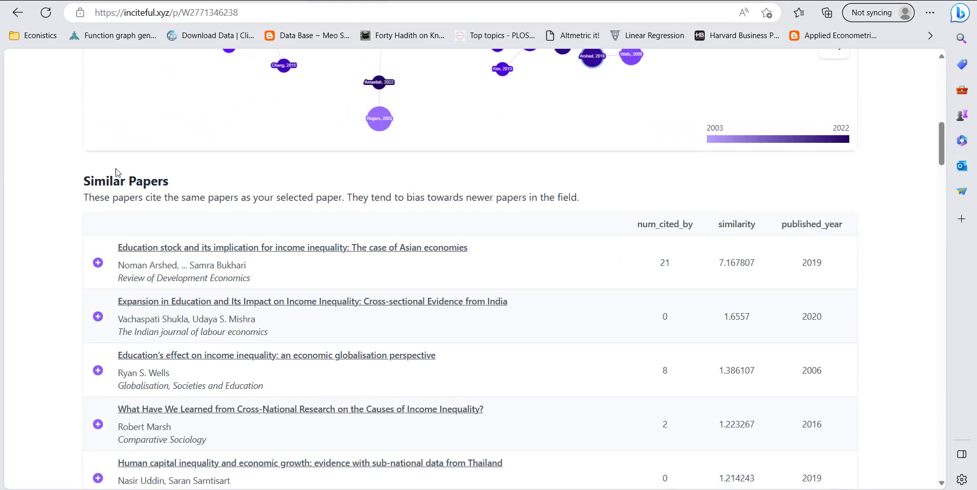
scroll(down, 3)
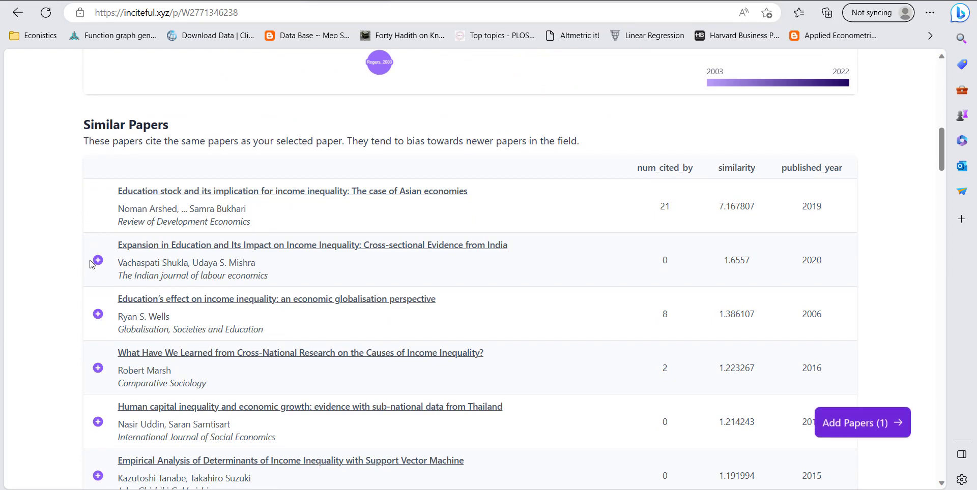
click(97, 259)
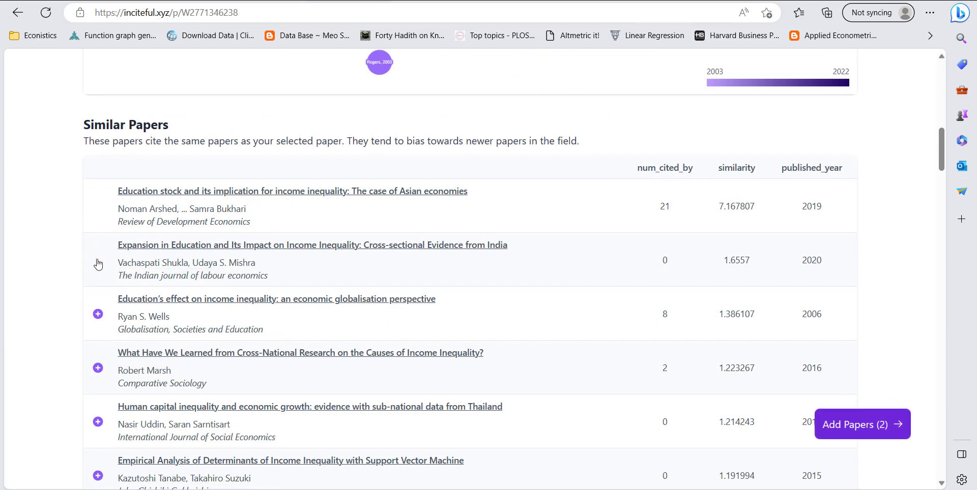
scroll(down, 3)
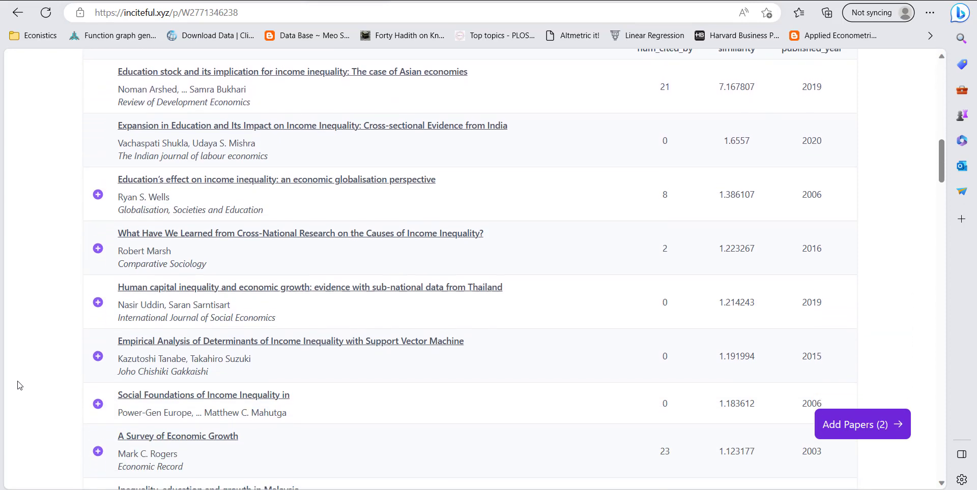
scroll(down, 3)
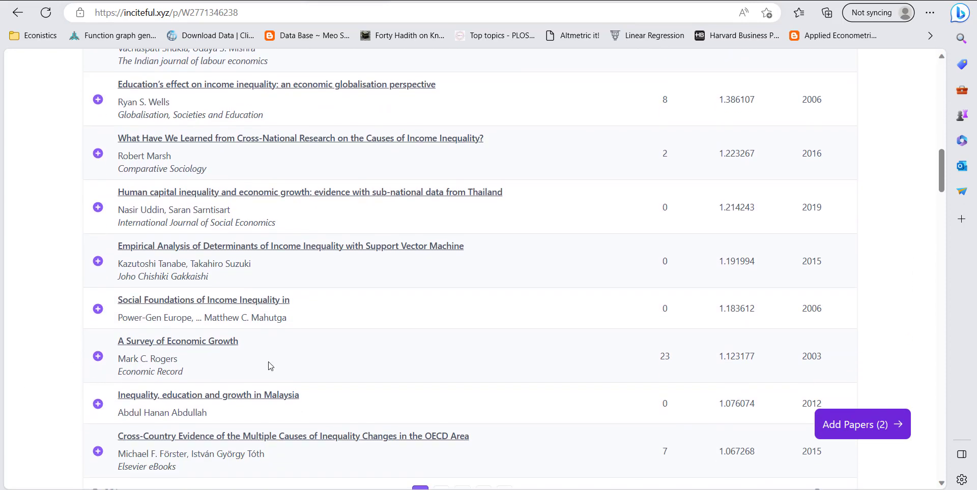
scroll(down, 3)
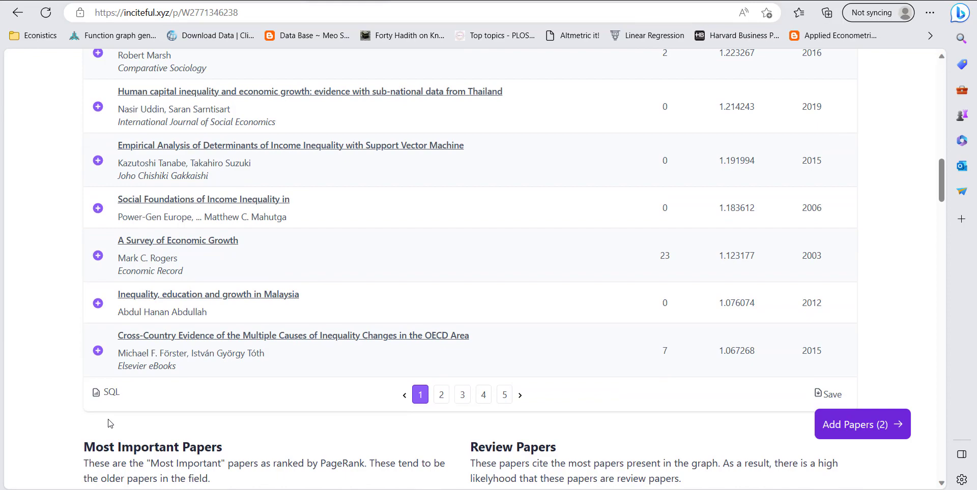
scroll(down, 3)
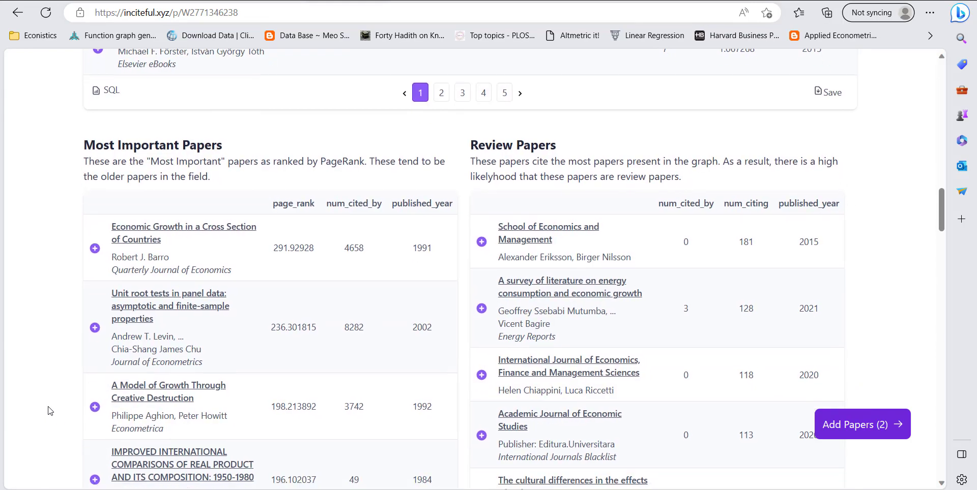
scroll(down, 3)
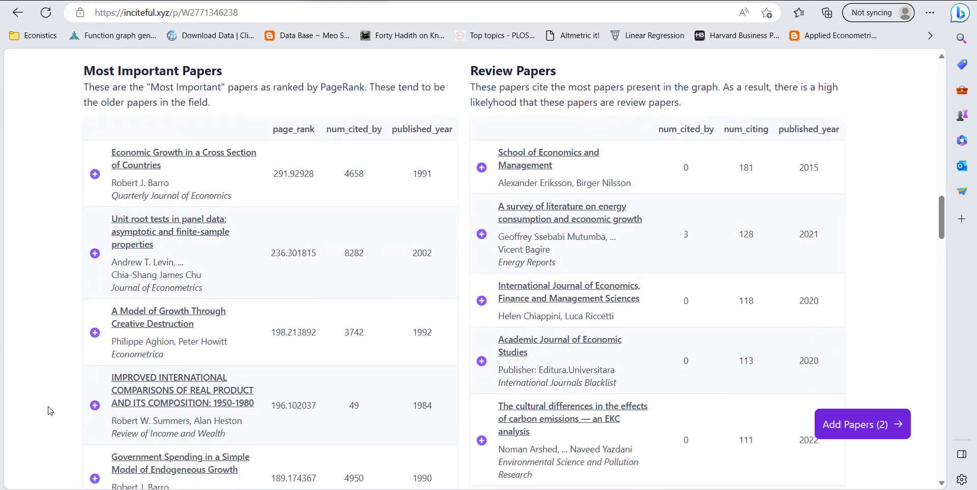
scroll(down, 3)
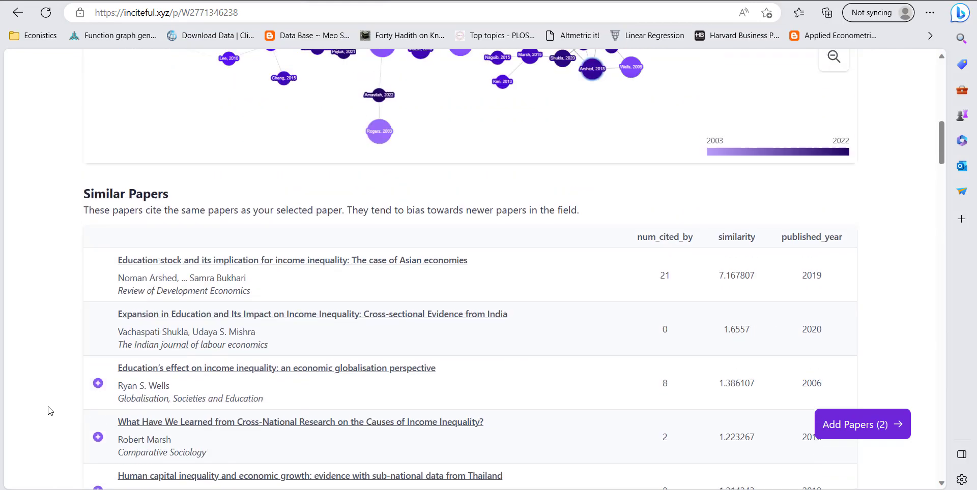
scroll(down, 3)
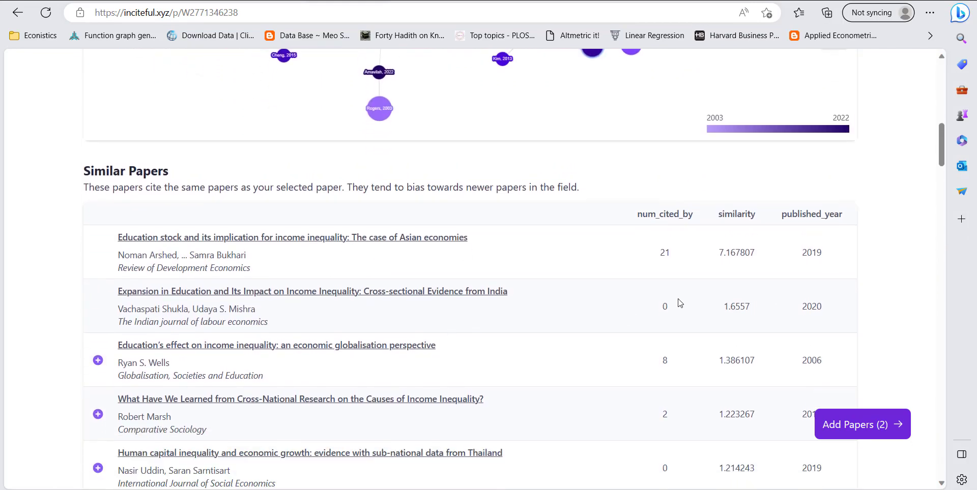
scroll(down, 3)
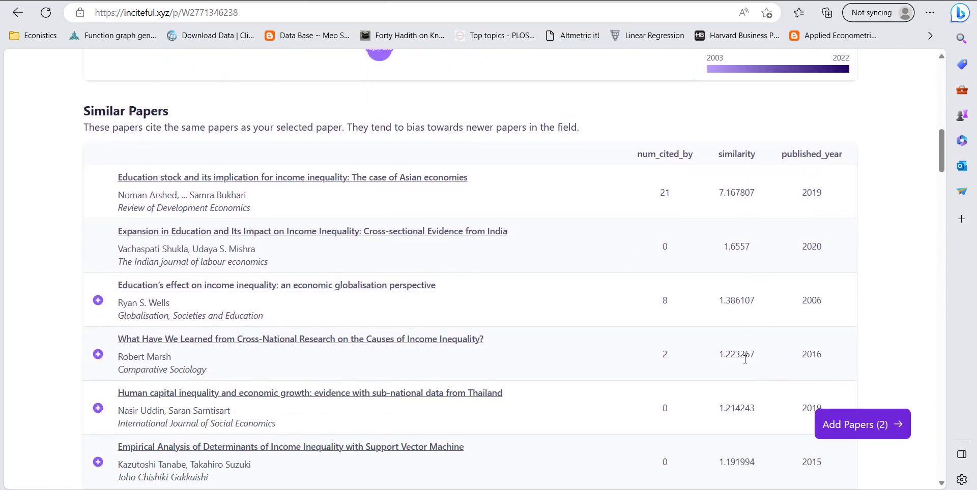
scroll(down, 3)
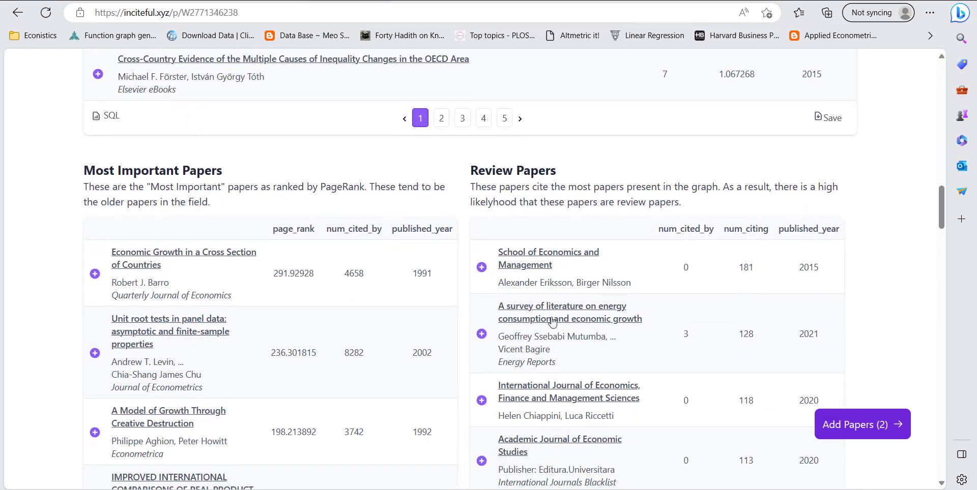
scroll(down, 3)
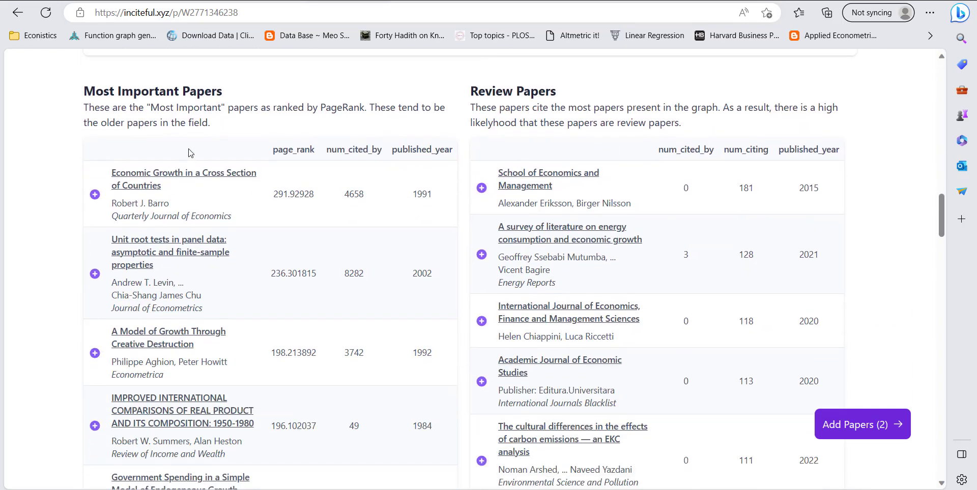
scroll(down, 3)
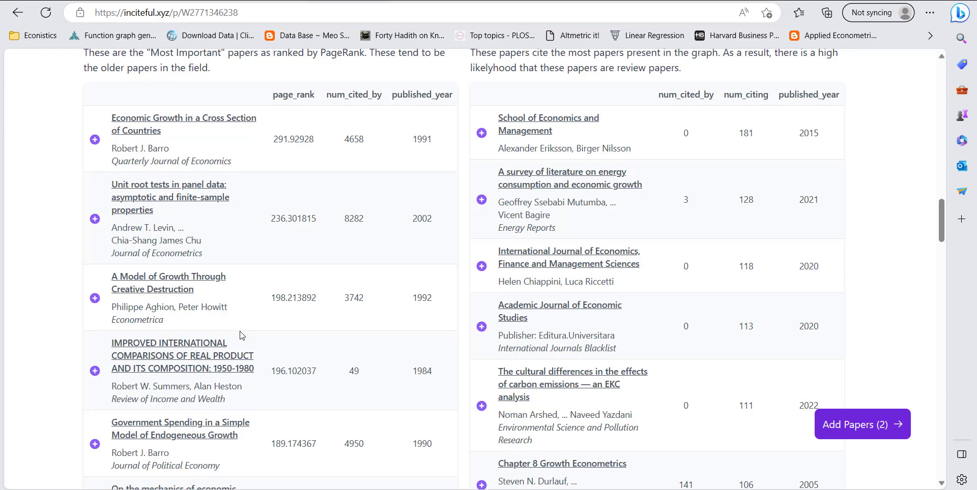
scroll(down, 3)
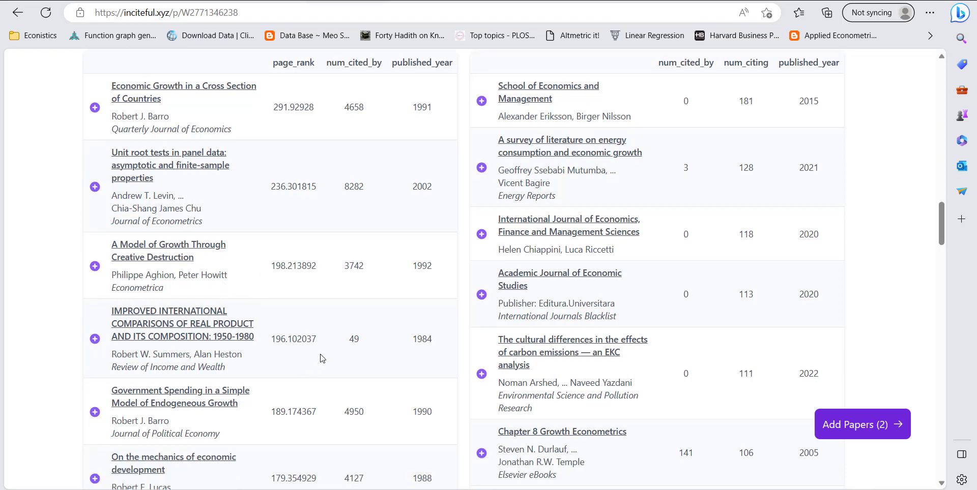
scroll(down, 3)
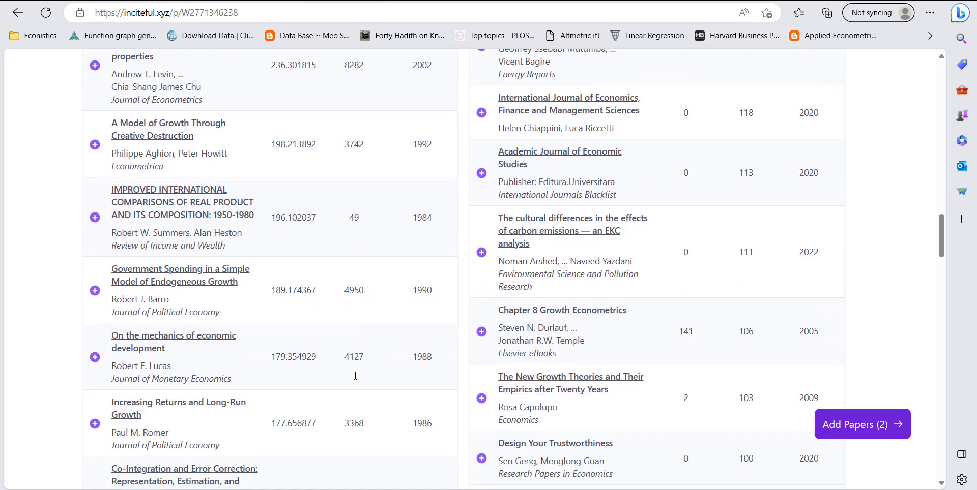
scroll(down, 3)
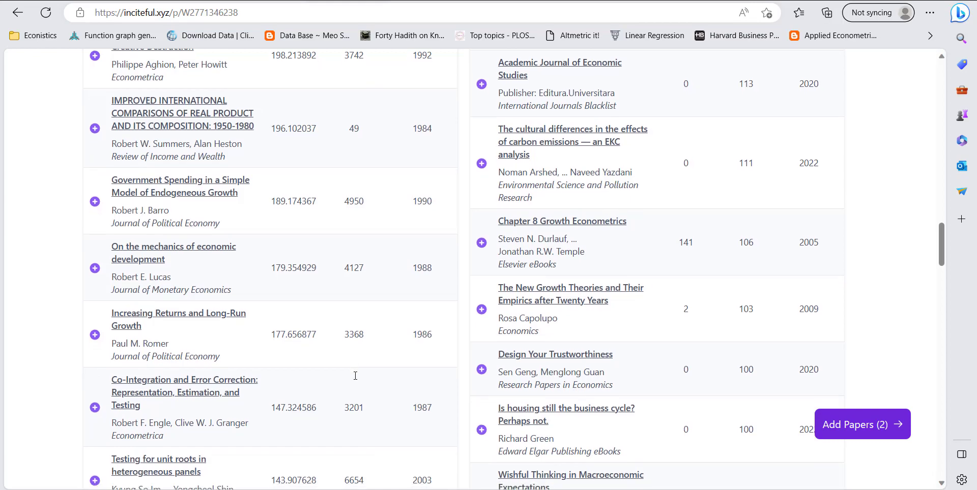
scroll(down, 3)
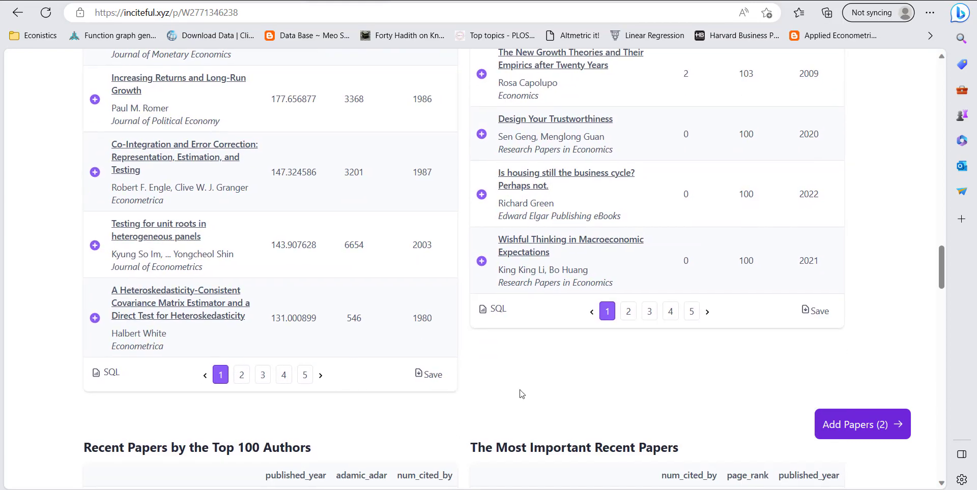
mouse_move(412, 339)
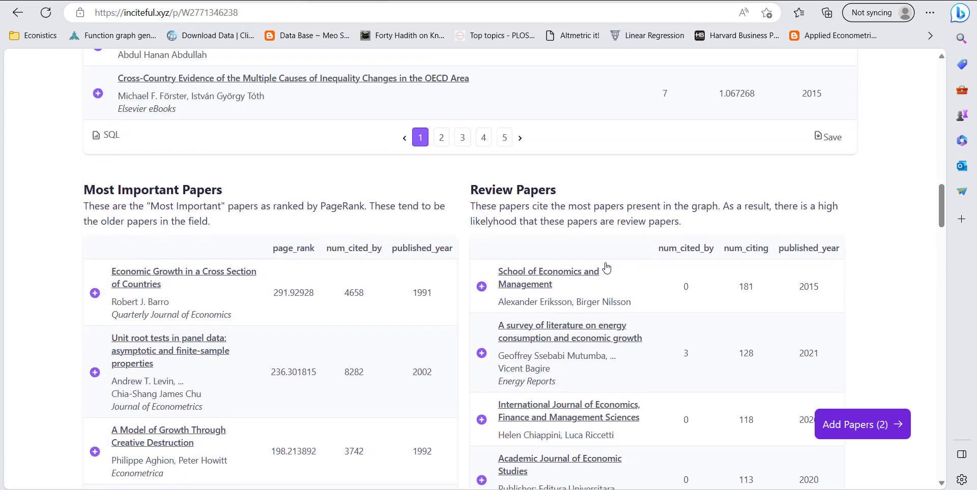
mouse_move(895, 361)
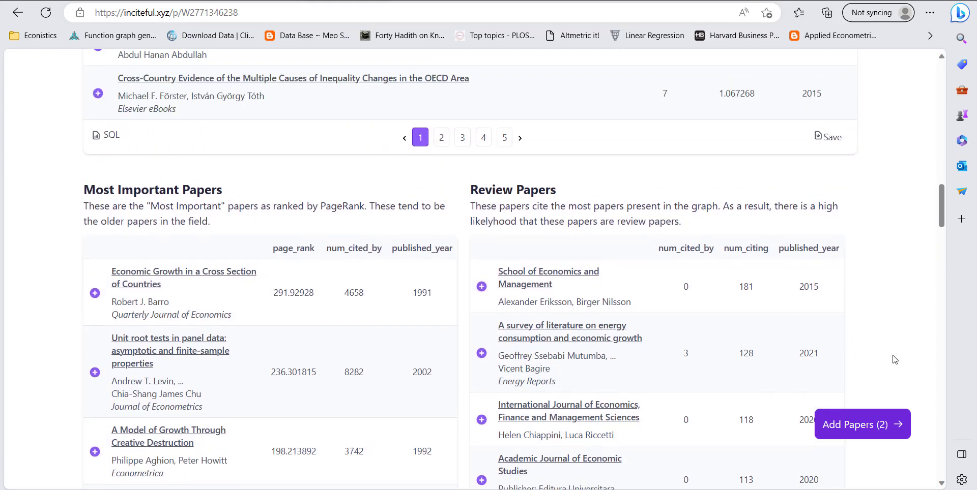
scroll(down, 3)
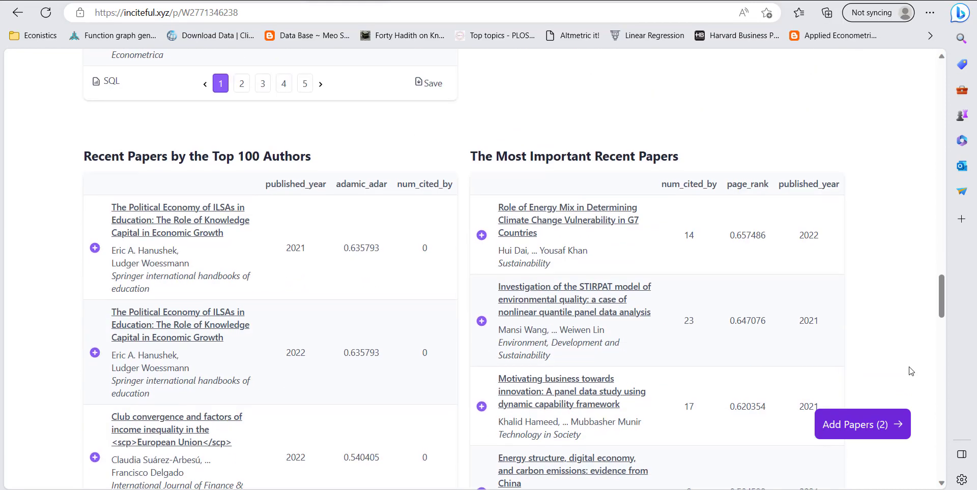
Step: Scroll through the Recent Papers and Most Important Papers tables reviewing candidates until five papers are queued
scroll(down, 3)
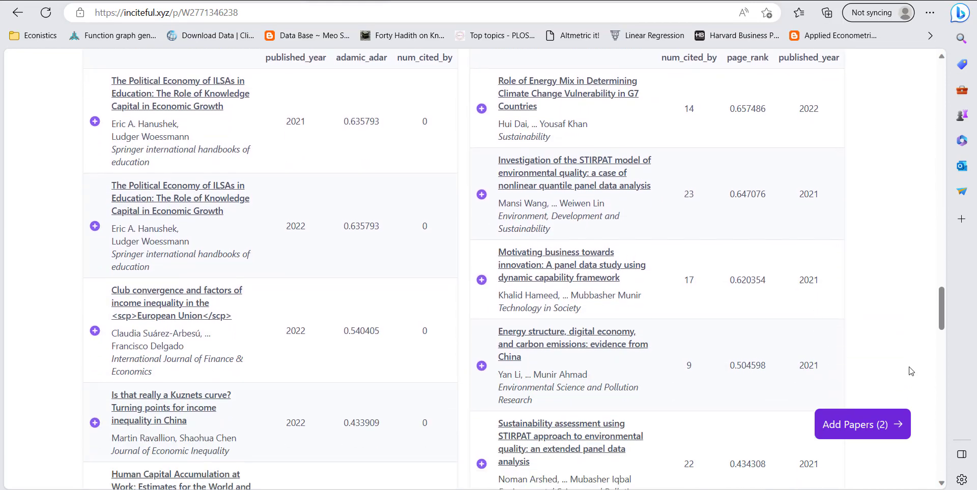
scroll(down, 3)
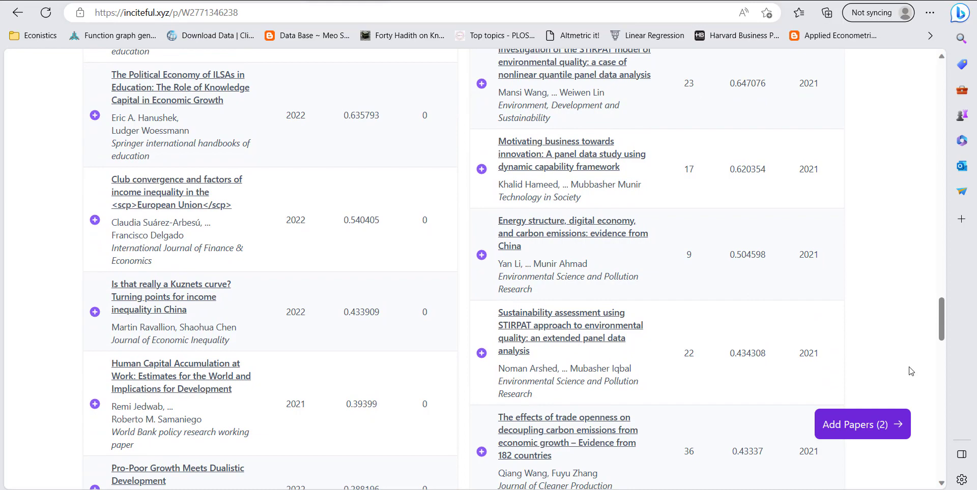
scroll(down, 3)
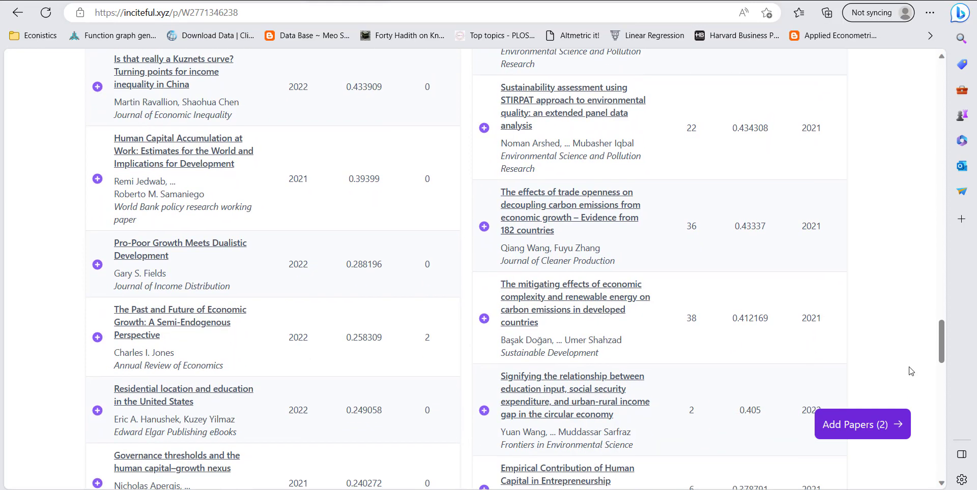
scroll(down, 3)
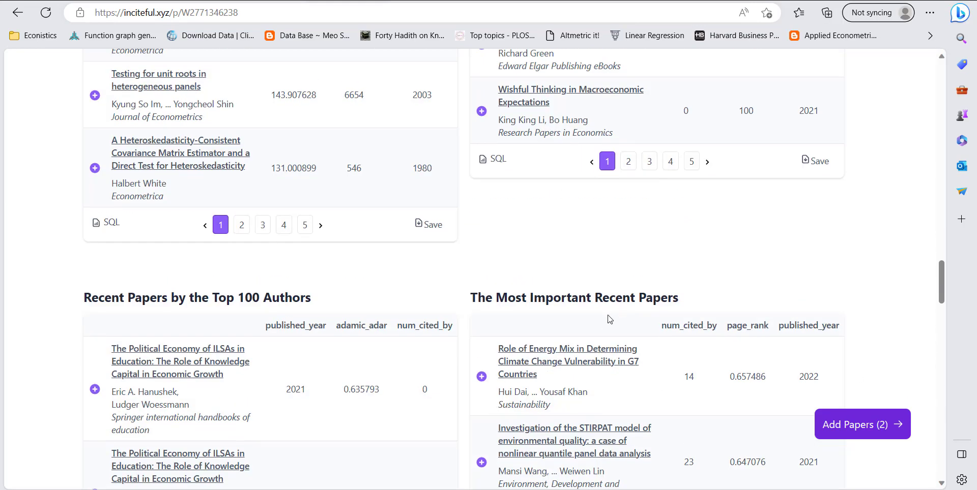
scroll(down, 3)
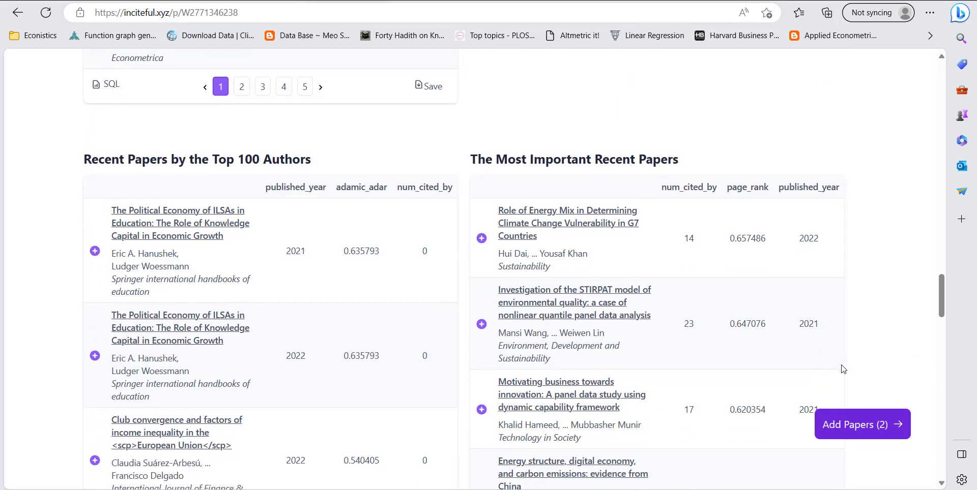
scroll(down, 3)
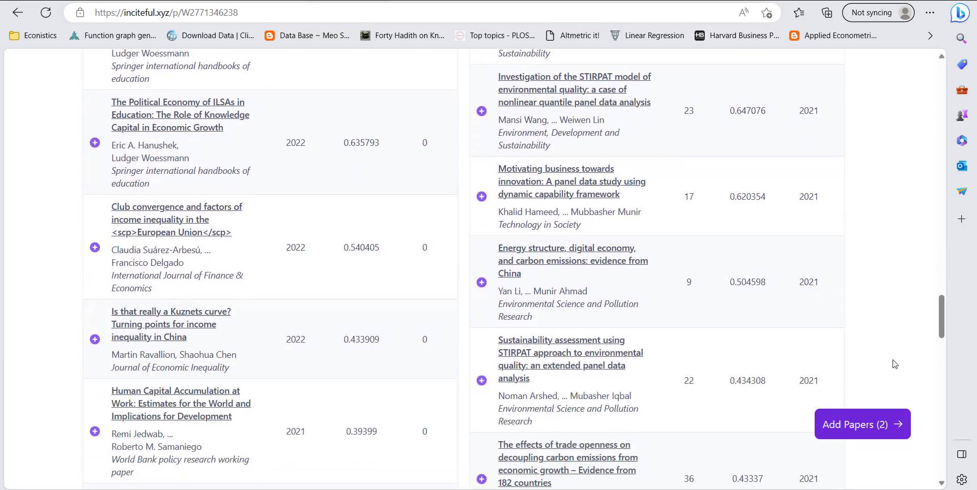
scroll(down, 3)
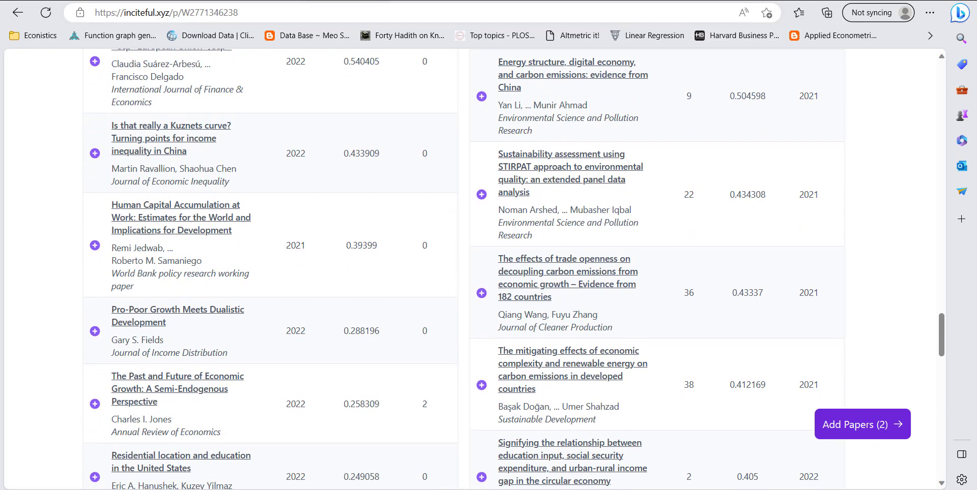
mouse_move(642, 282)
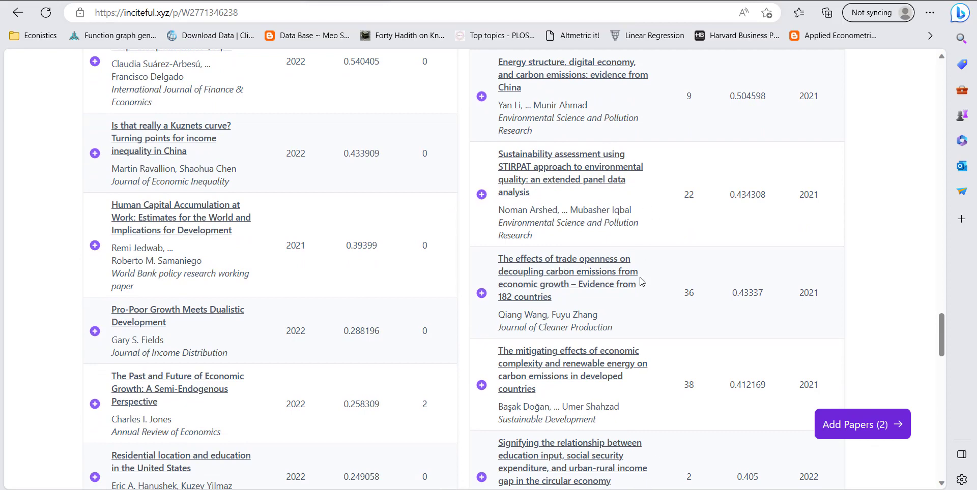
scroll(down, 3)
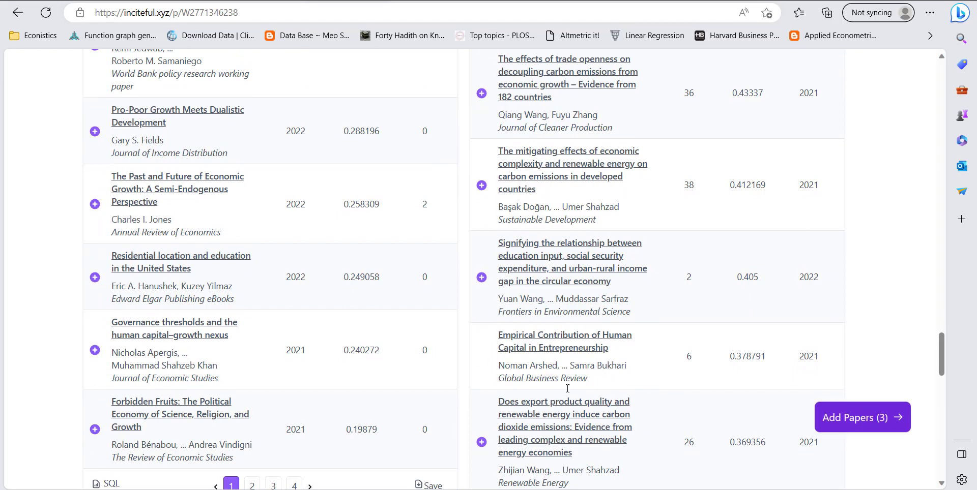
scroll(down, 3)
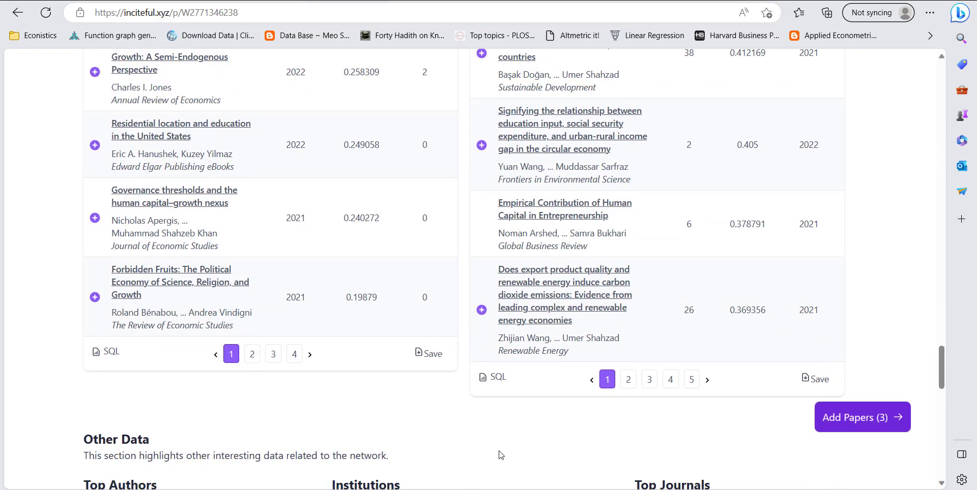
scroll(down, 3)
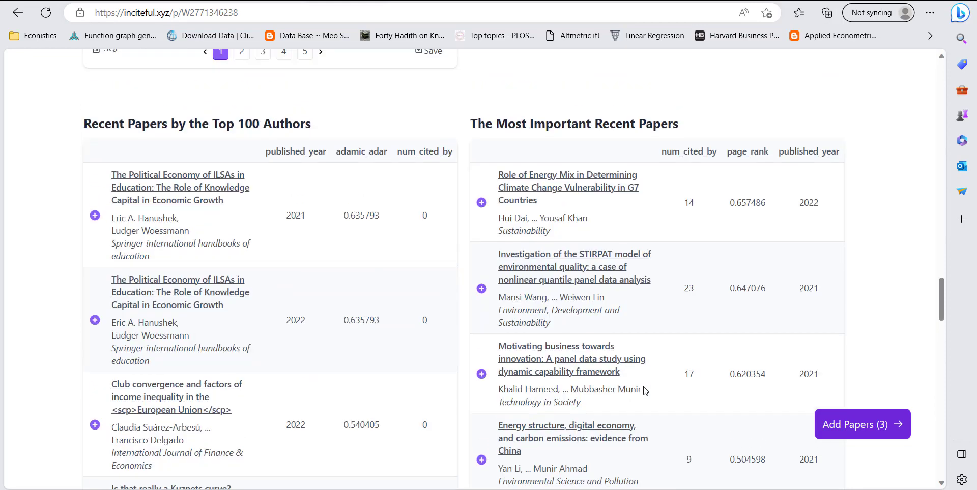
scroll(down, 3)
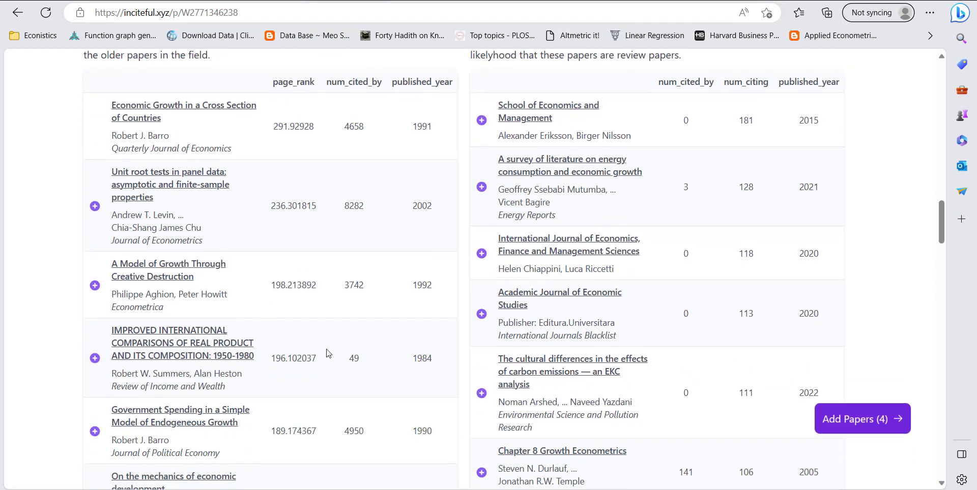
scroll(down, 3)
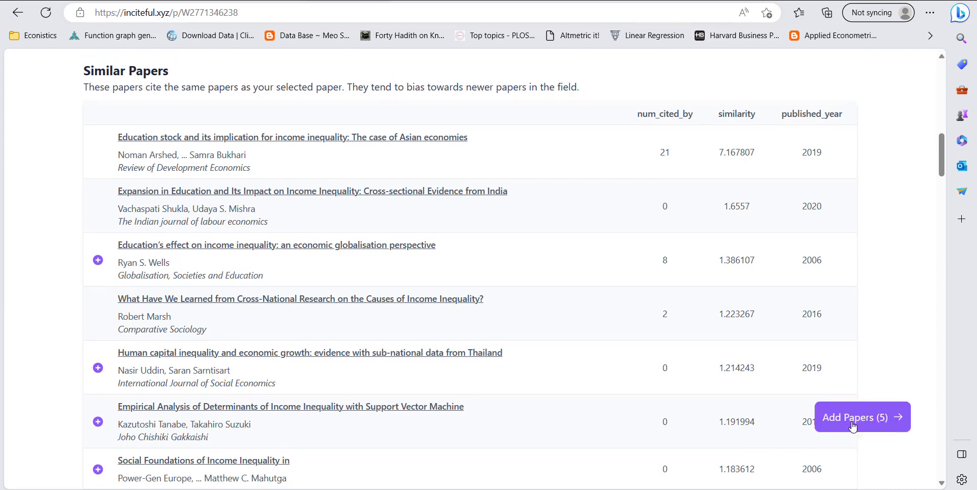
Step: Add the five queued papers so the graph regenerates with six seed papers
click(861, 417)
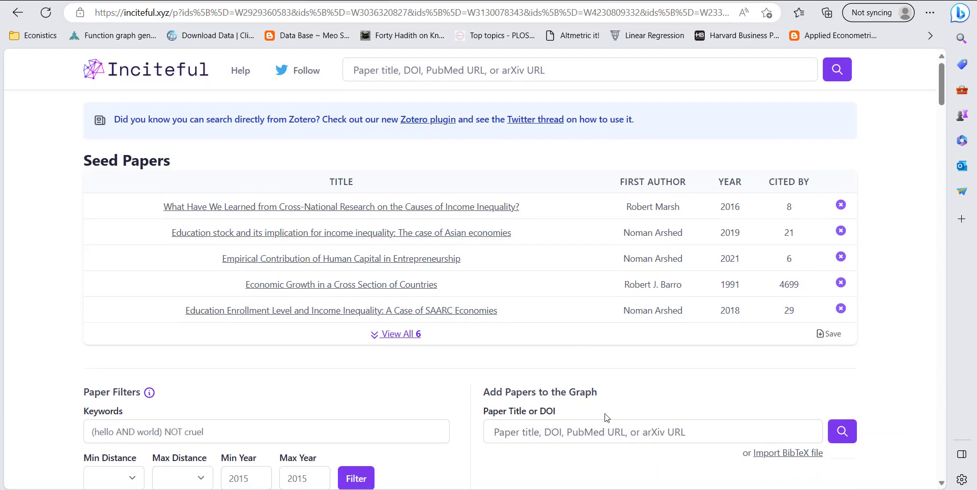
scroll(down, 3)
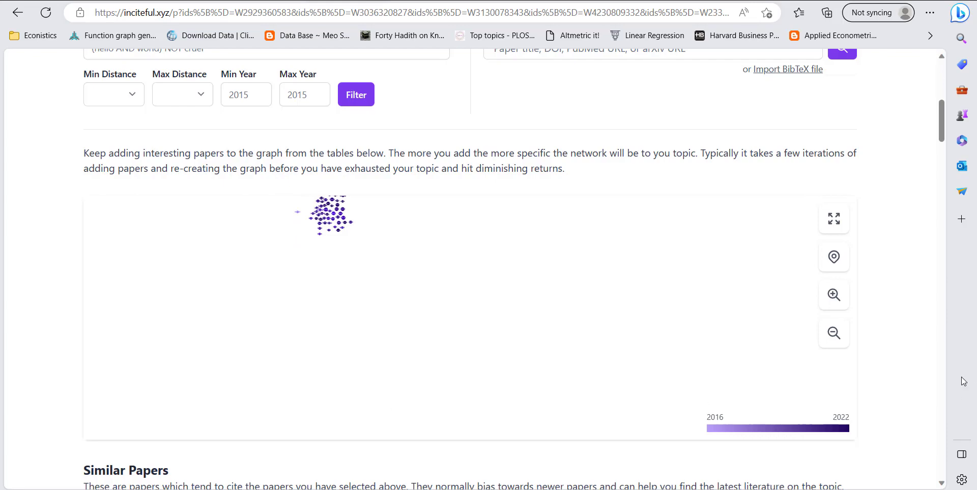
scroll(down, 3)
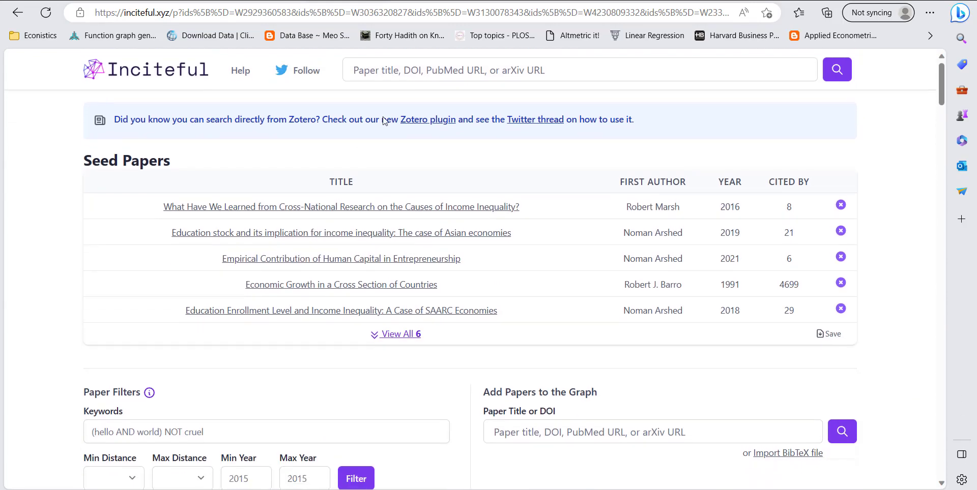
Step: Queue the top Similar Papers entry, Role of Knowledge Creation and Absorptive Capacity, while reviewing the Other Data tables
scroll(down, 3)
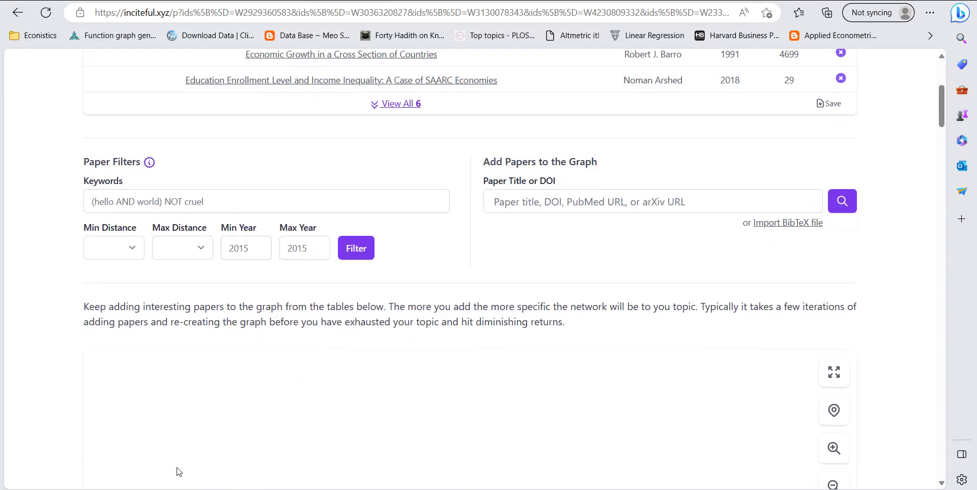
scroll(down, 3)
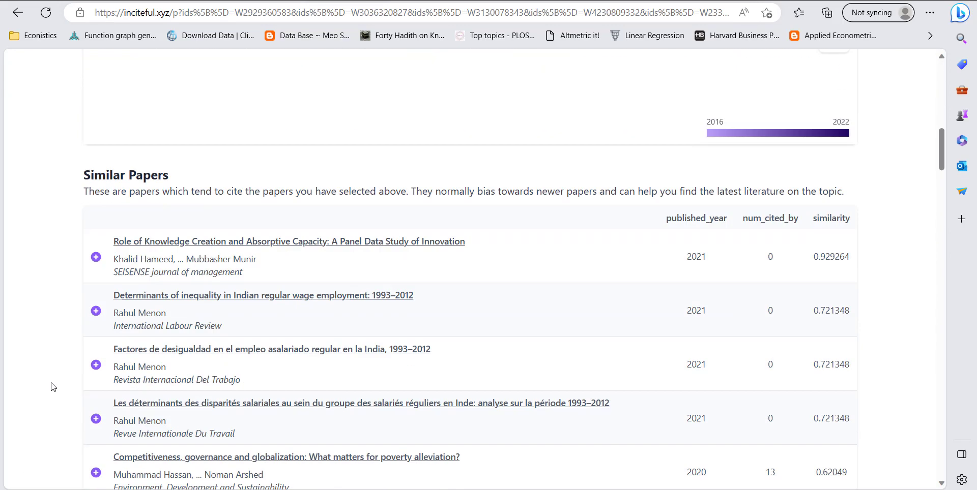
scroll(down, 3)
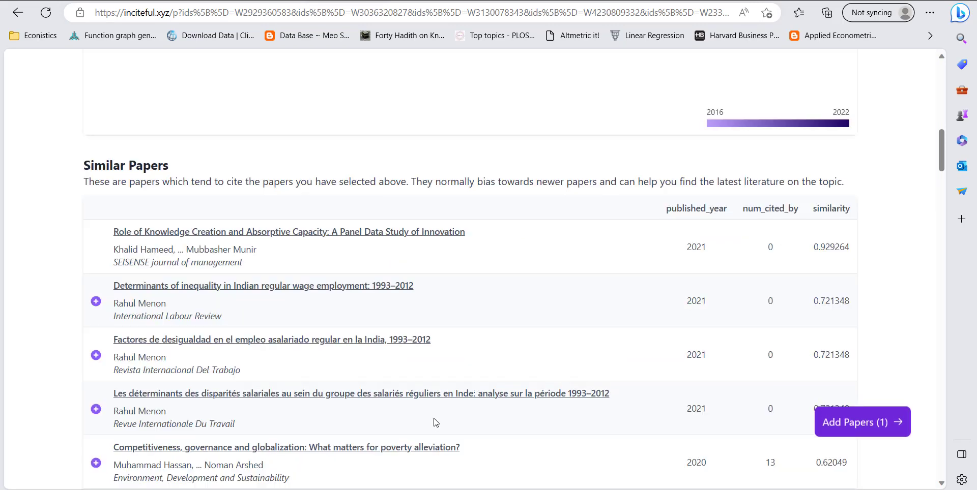
scroll(up, 3)
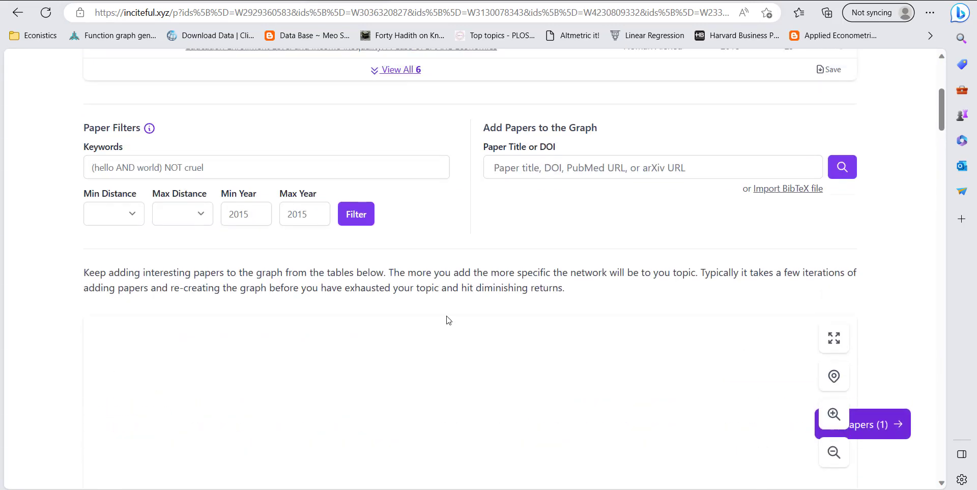
scroll(down, 3)
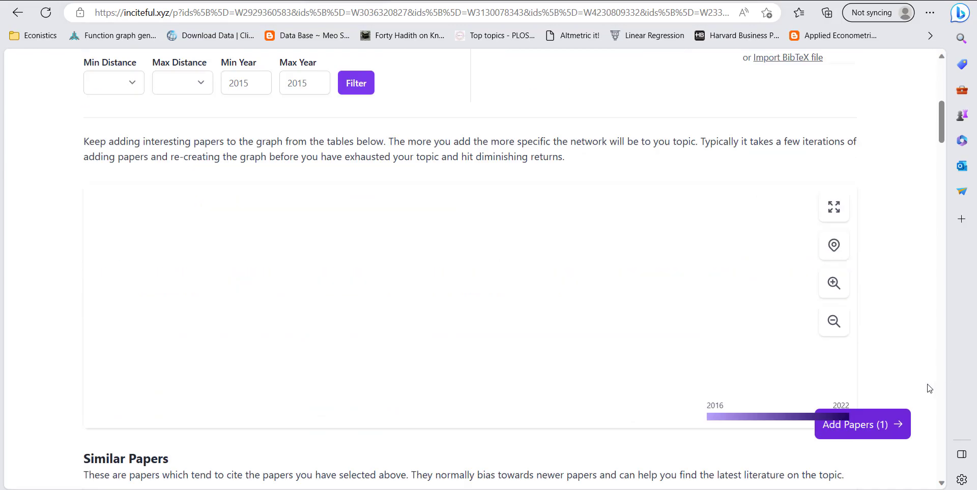
scroll(down, 3)
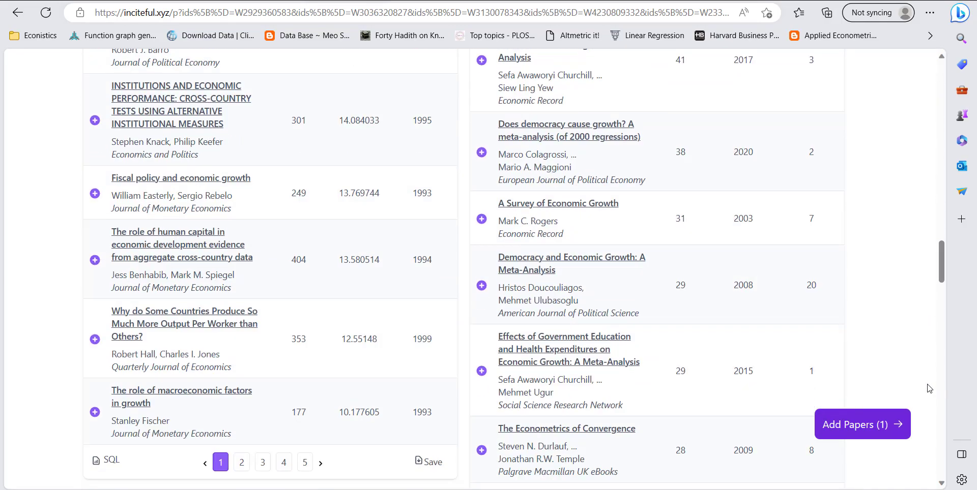
scroll(down, 3)
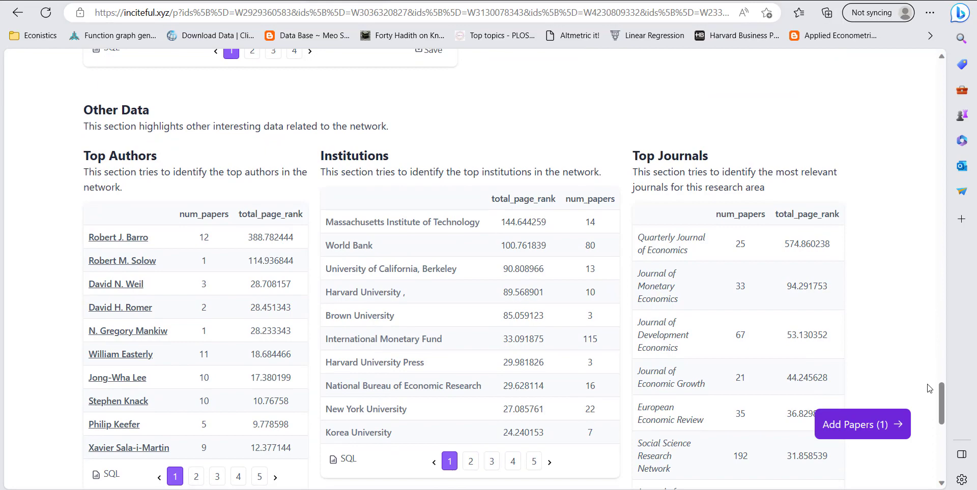
scroll(down, 3)
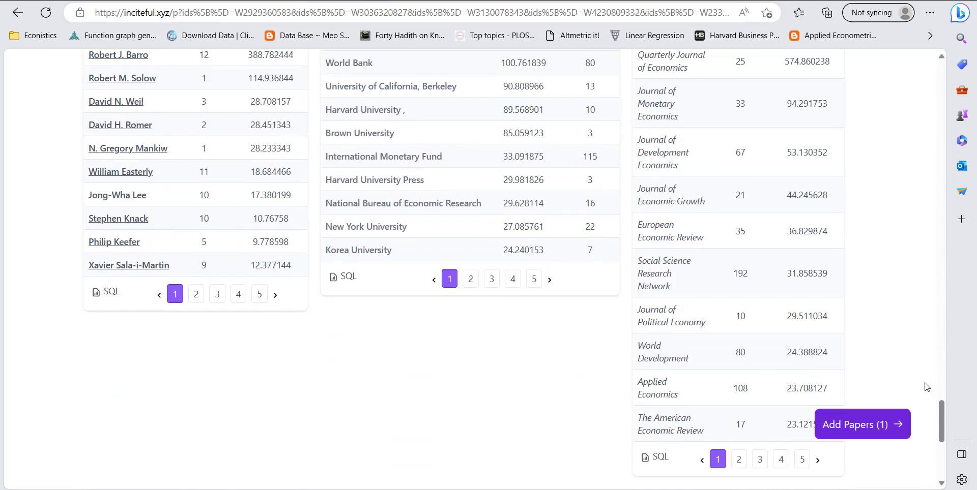
scroll(down, 3)
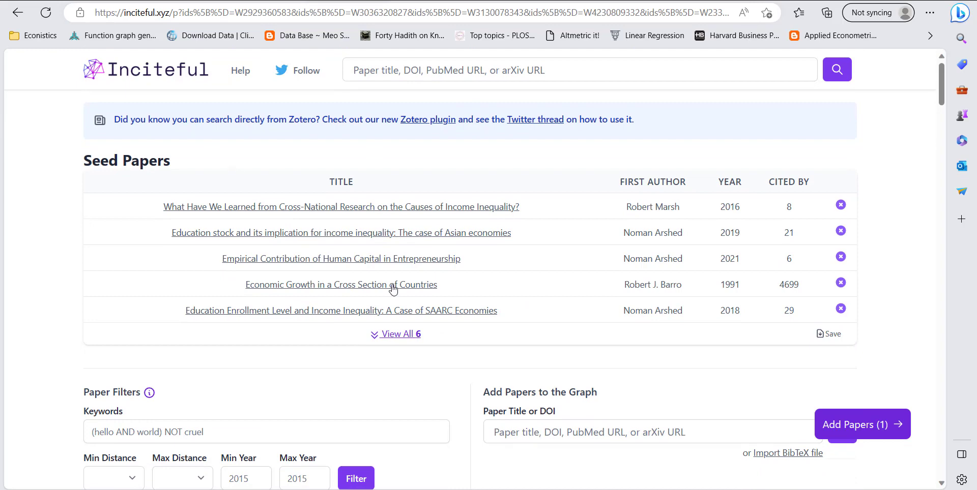
mouse_move(424, 404)
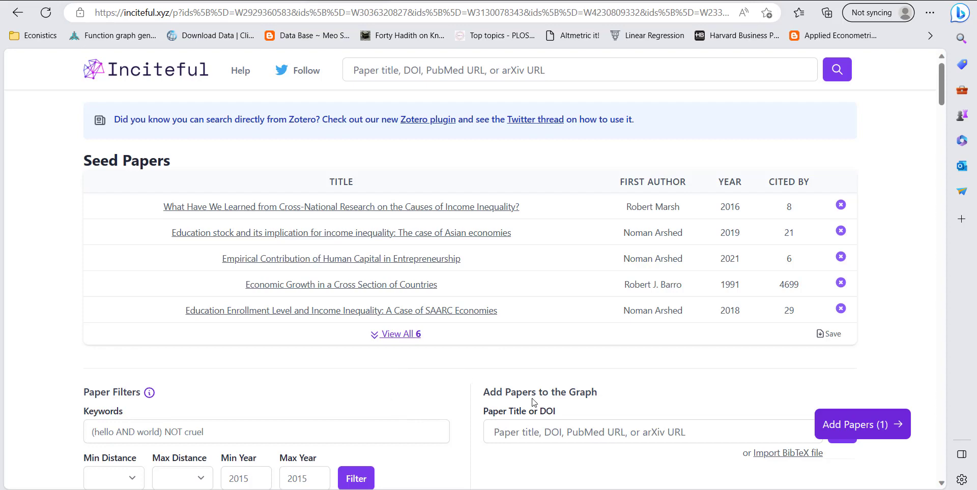
mouse_move(898, 381)
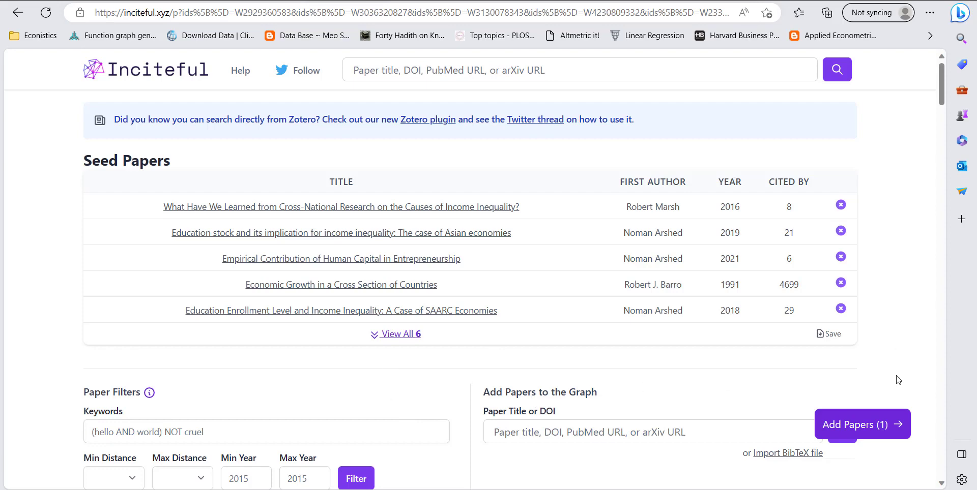
mouse_move(895, 193)
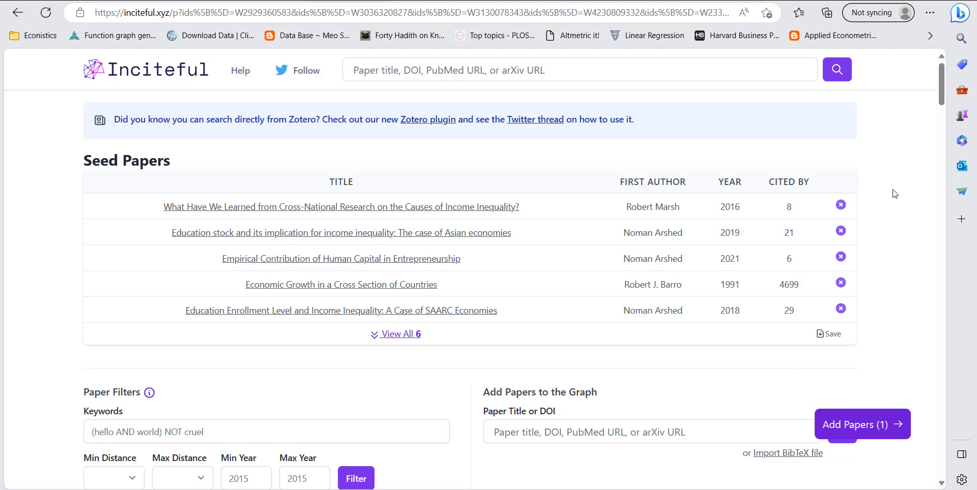